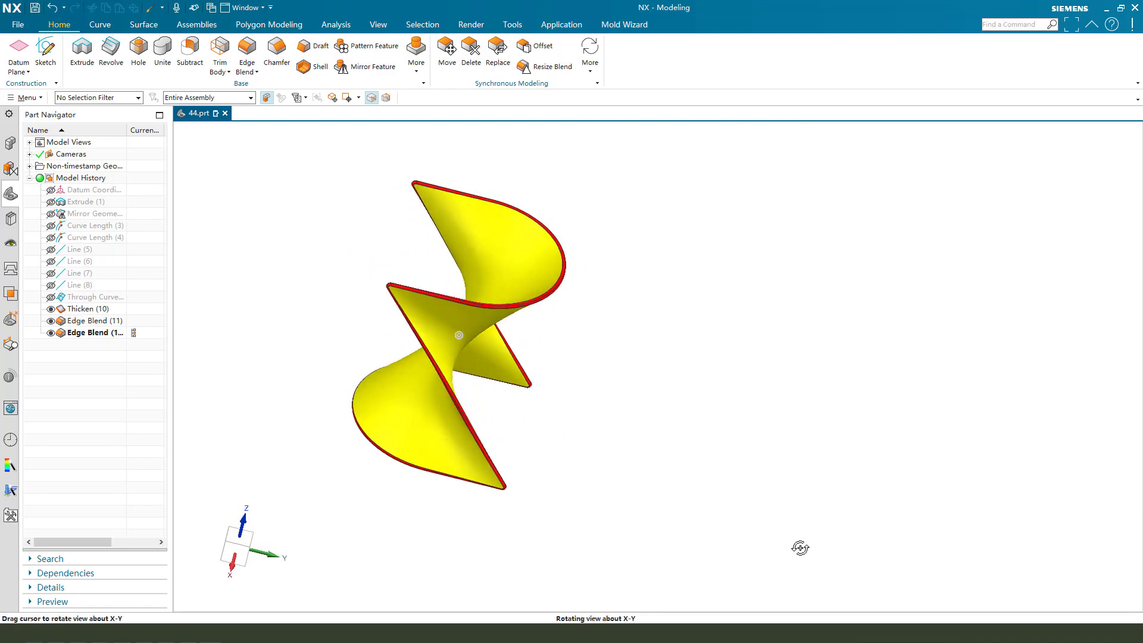
- Start an Extrude feature and enter a new sketch on the XY plane for its section
left_click_drag(800, 548, 562, 432)
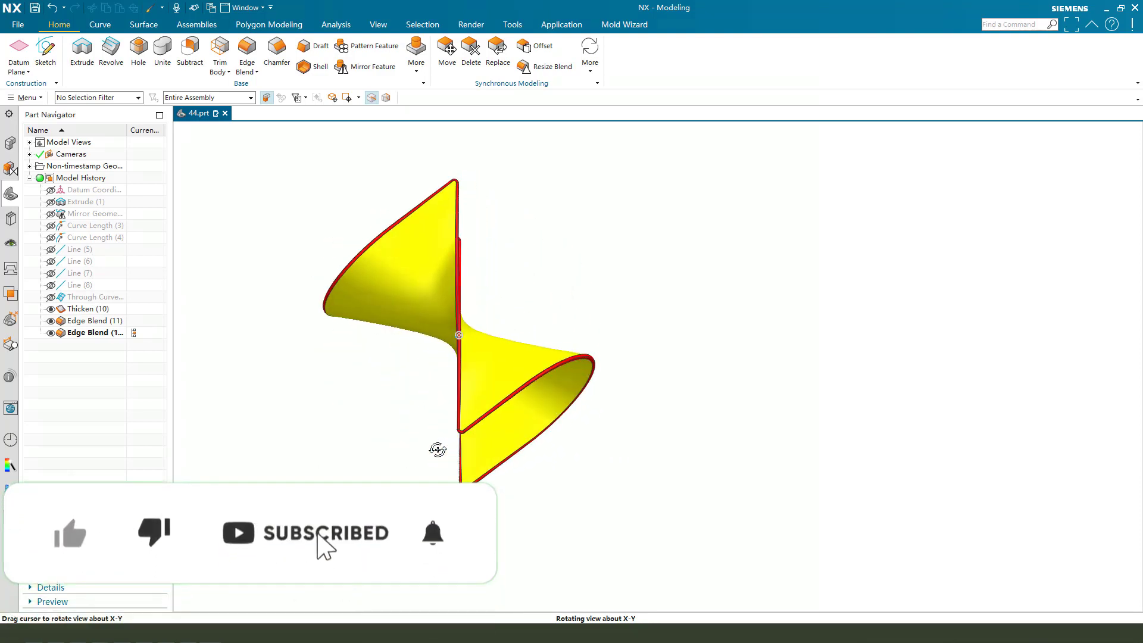
left_click_drag(438, 448, 533, 450)
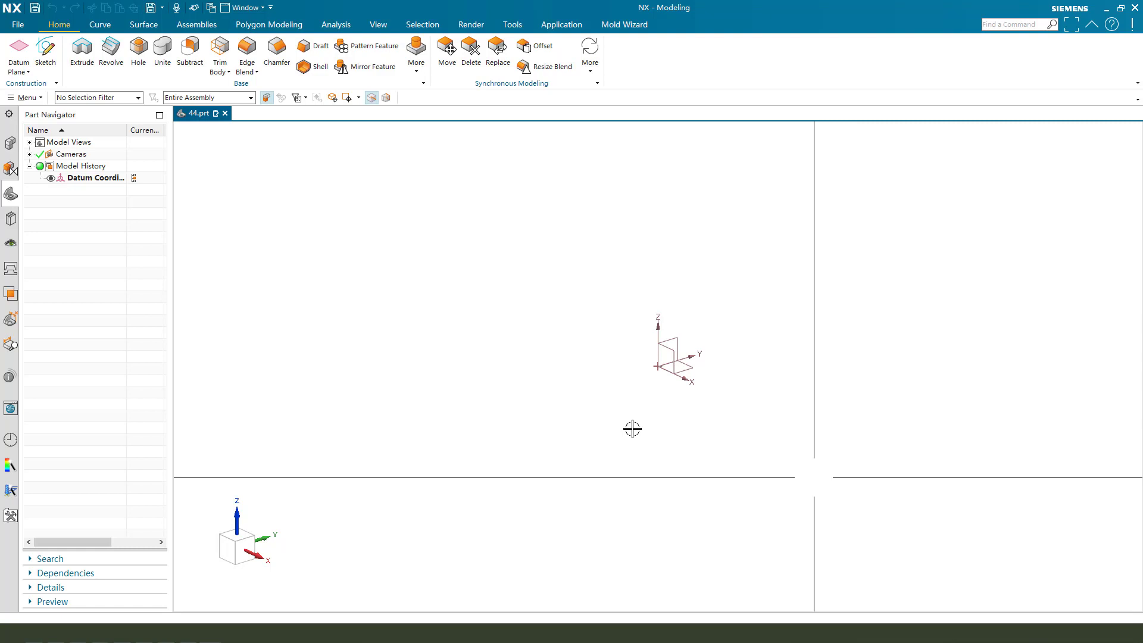
mouse_move(81, 51)
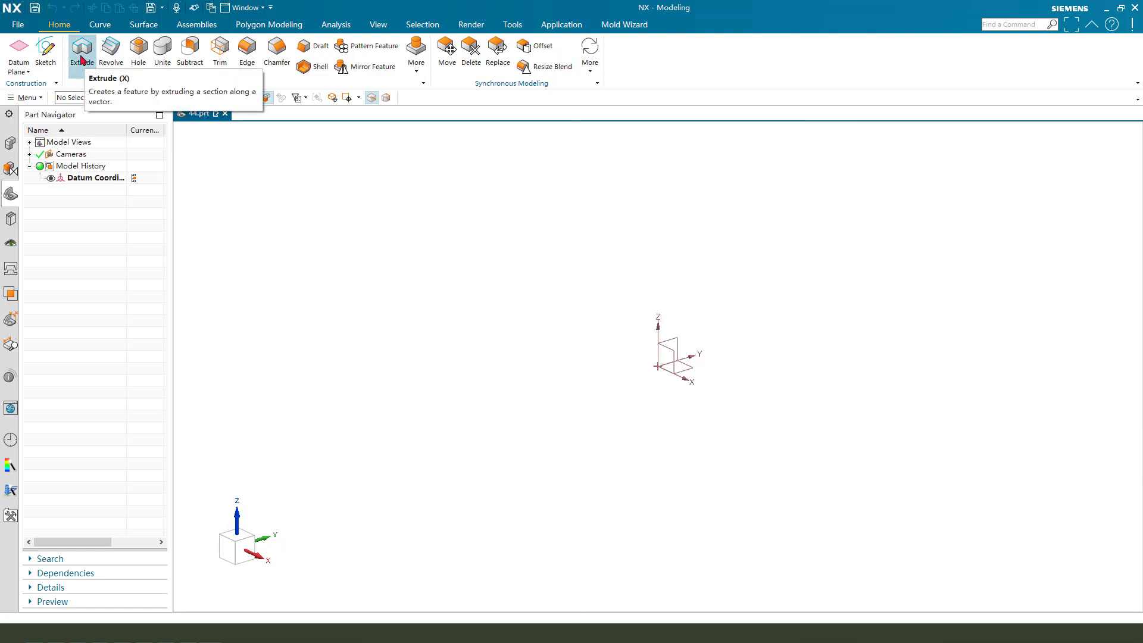
left_click(81, 51)
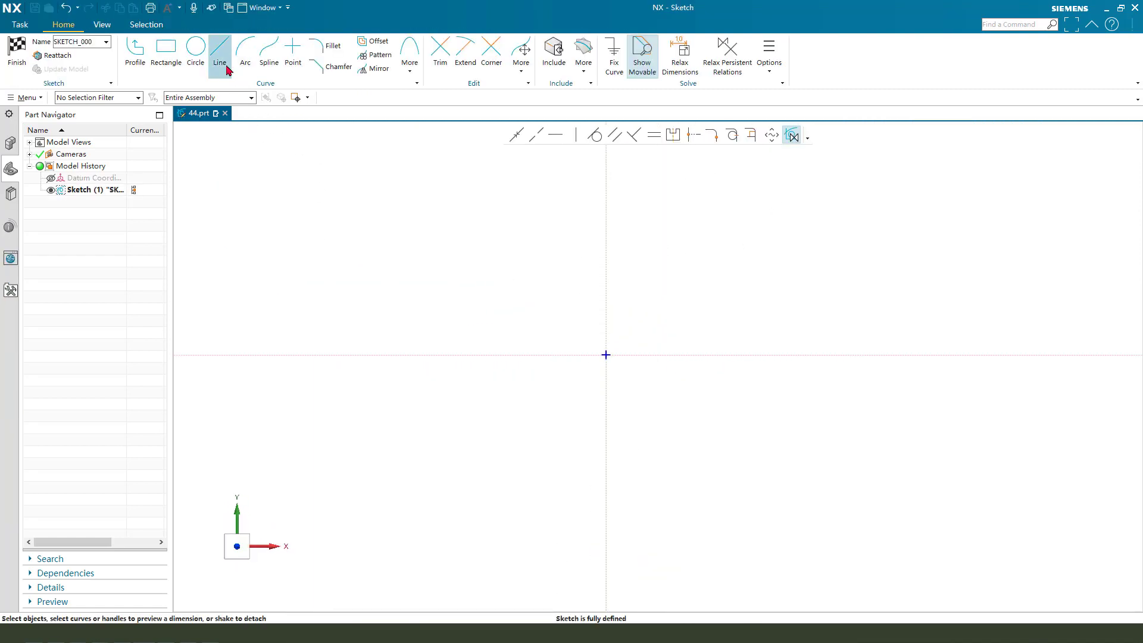
- Sketch two vertical lines capped by an arc of radius 20 and request finishing the sketch
left_click(165, 55)
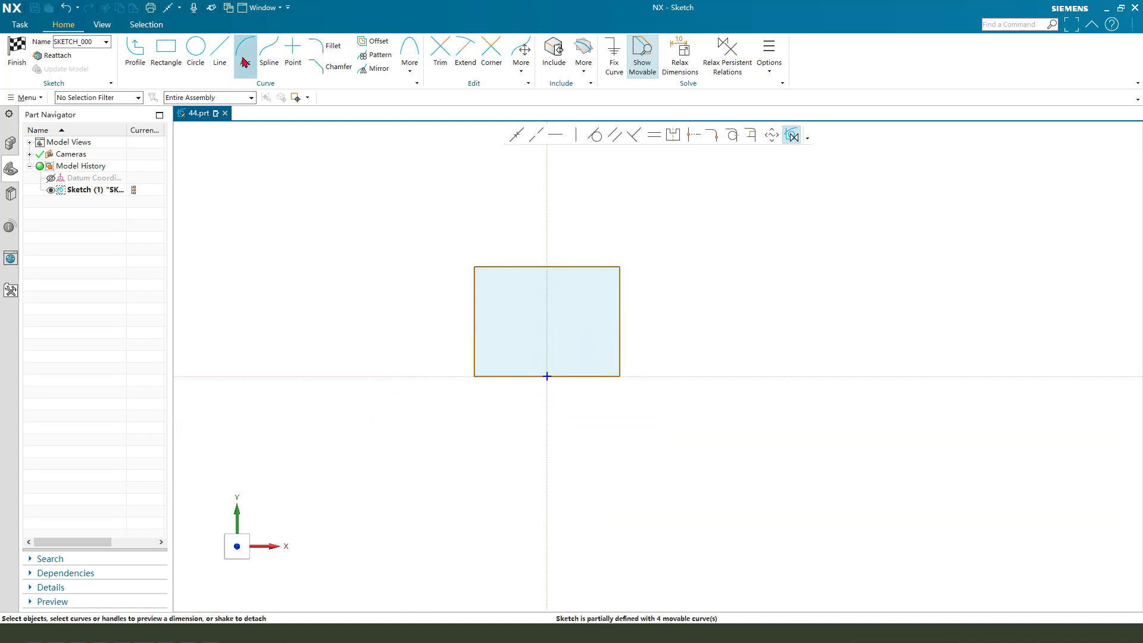
left_click(245, 51)
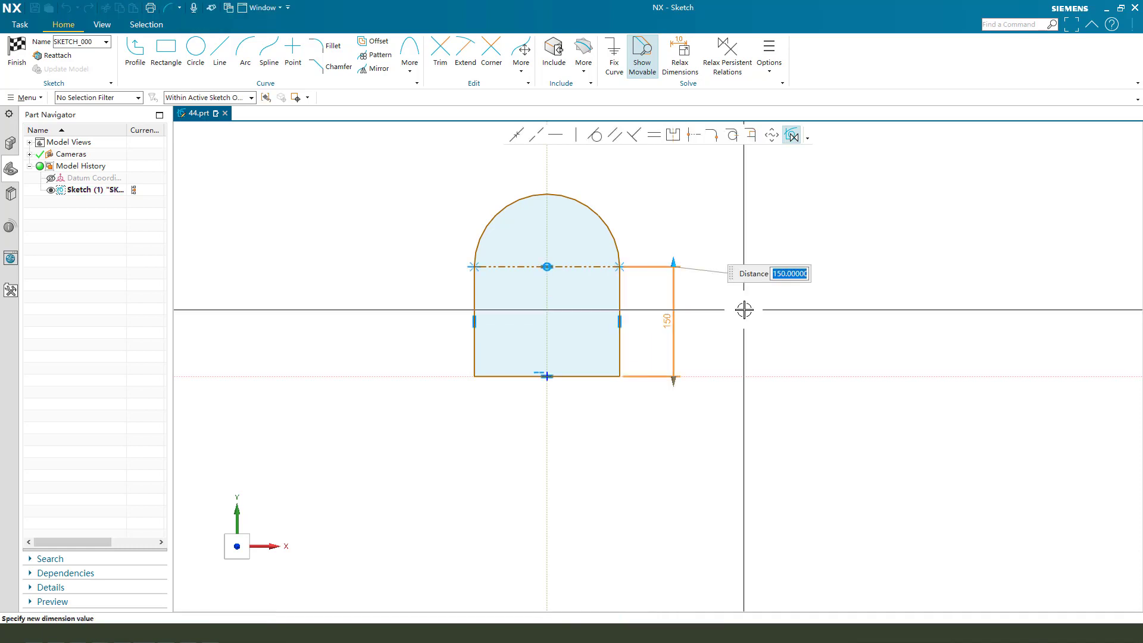
type("20")
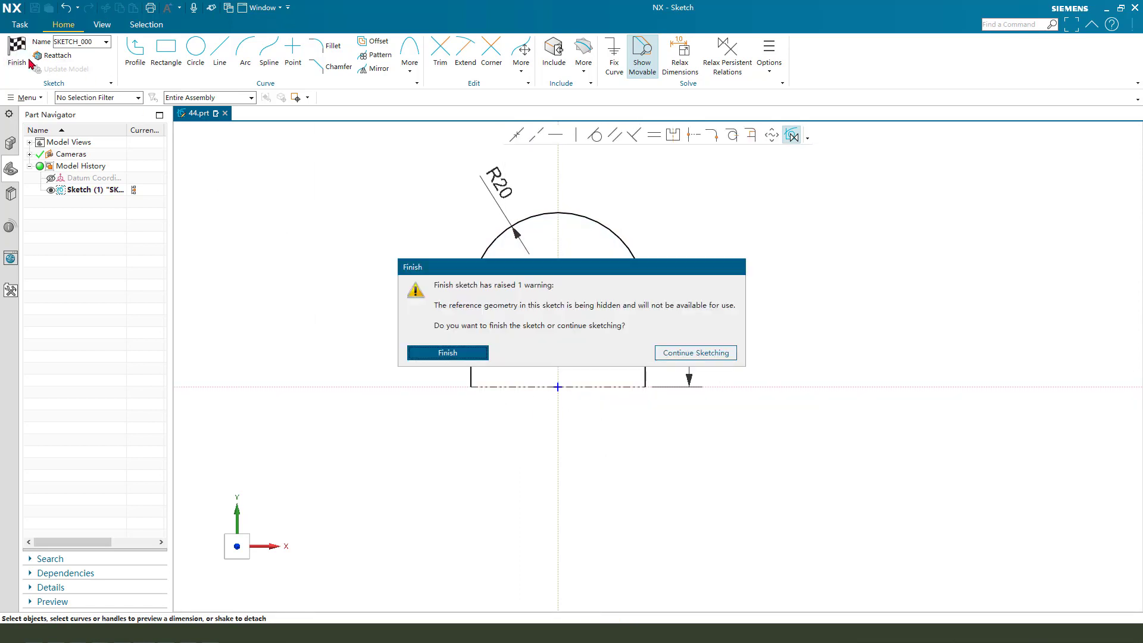
- Finish the sketch and extrude the open profile 50 mm into a sheet wall
left_click(447, 352)
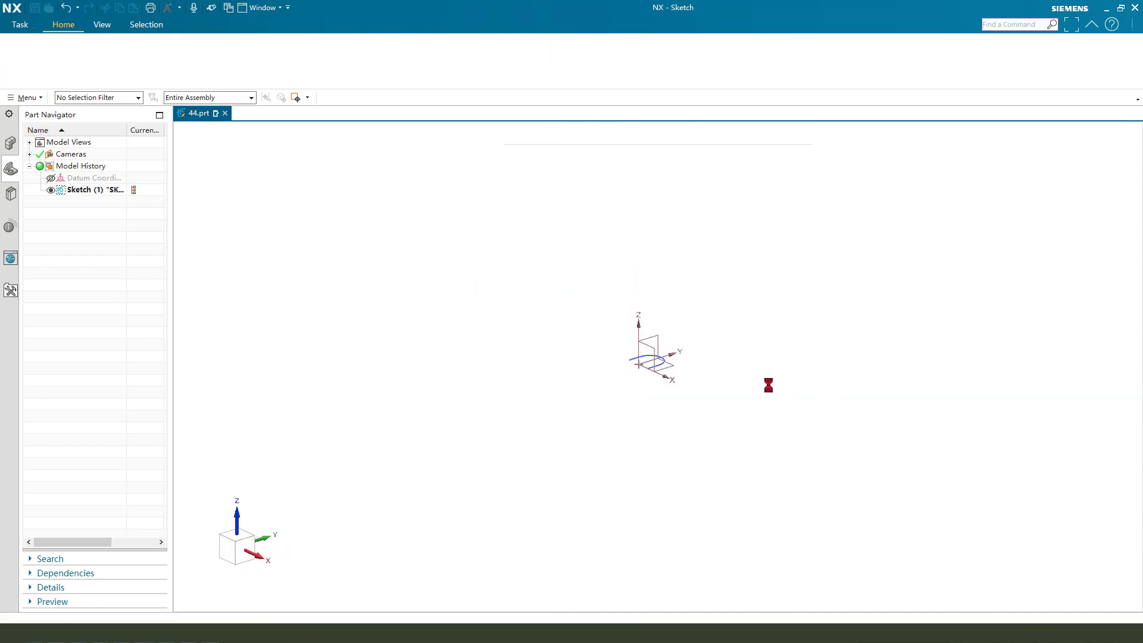
left_click(81, 55)
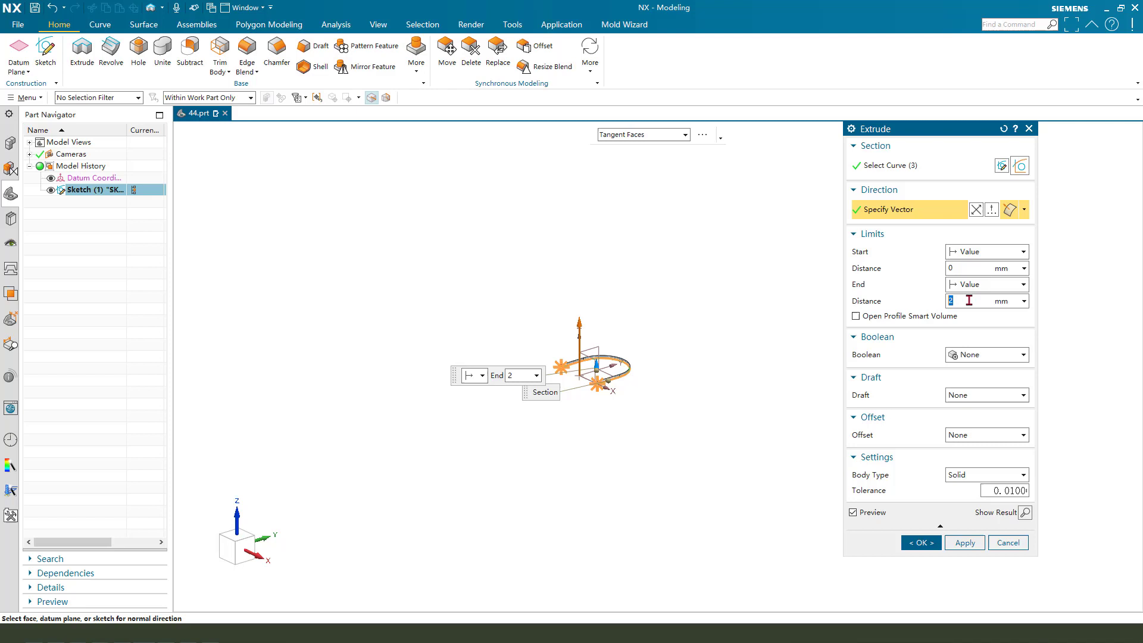
type("5")
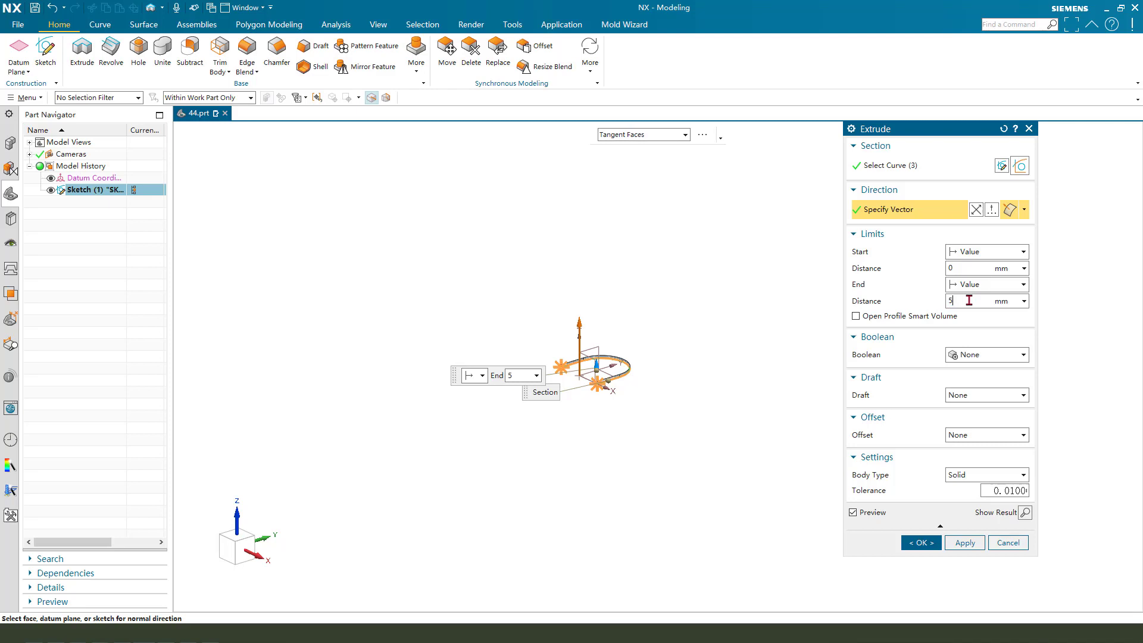
type("50")
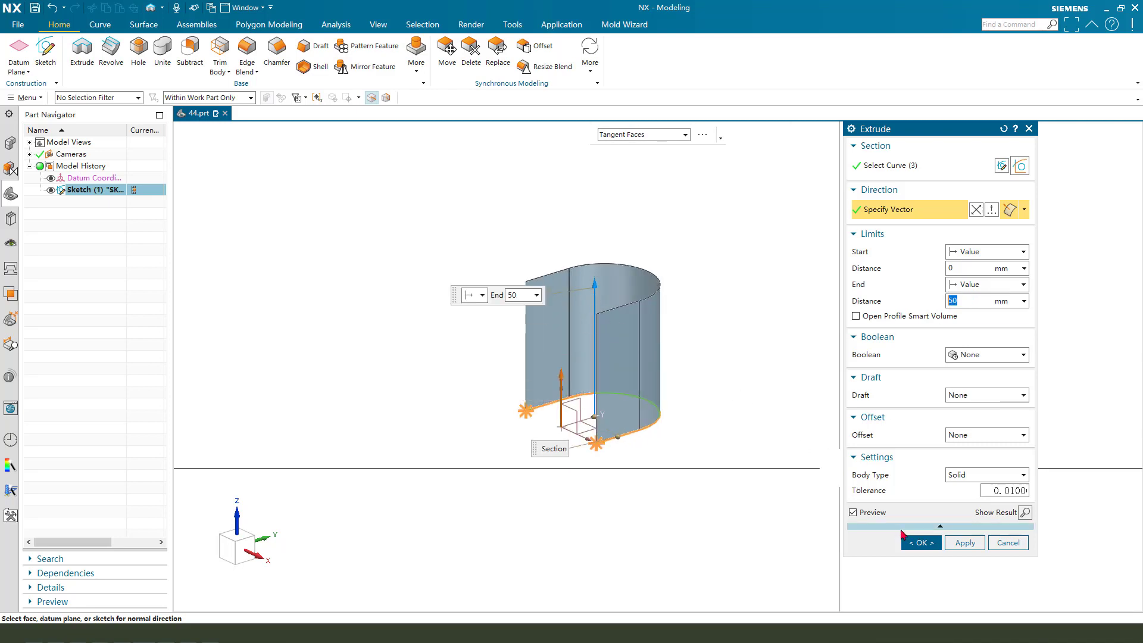
left_click(920, 542)
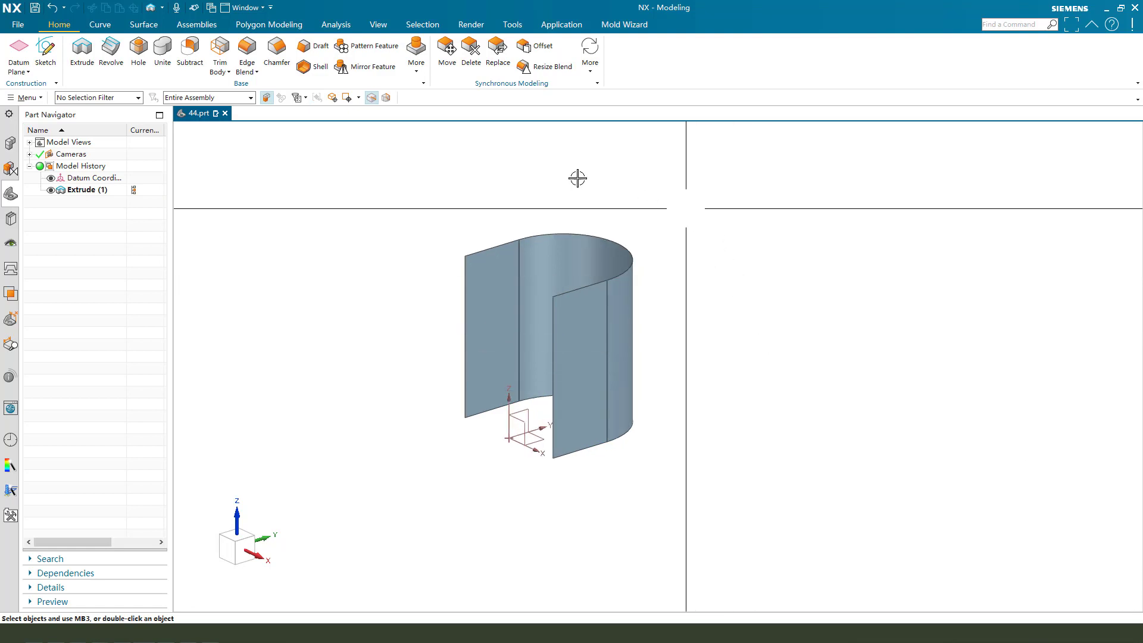
left_click(416, 54)
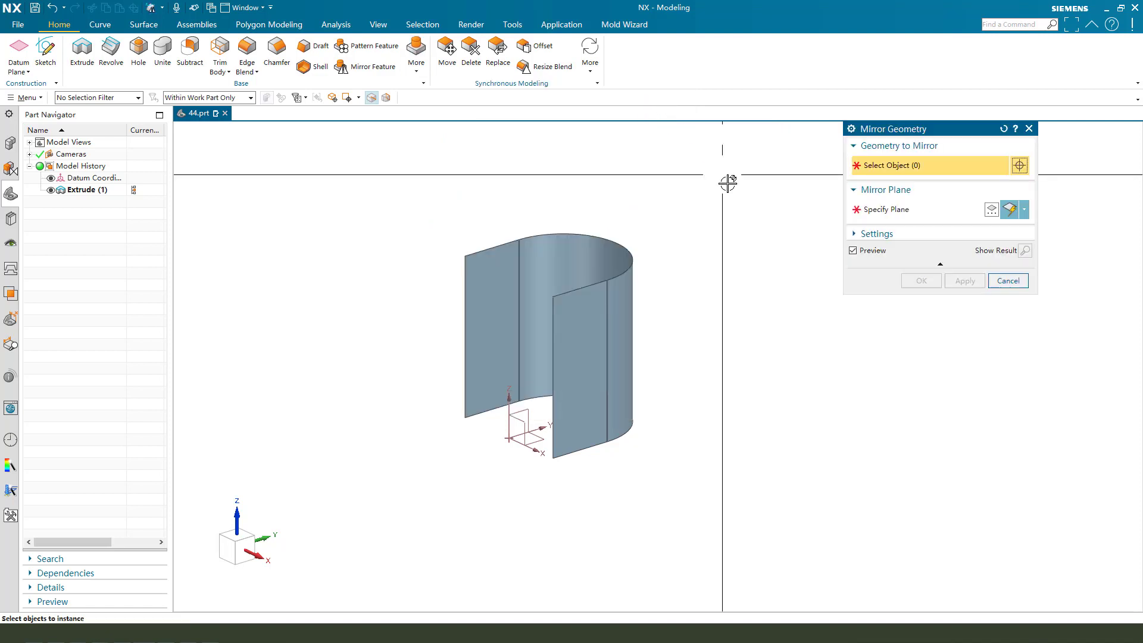
mouse_move(584, 262)
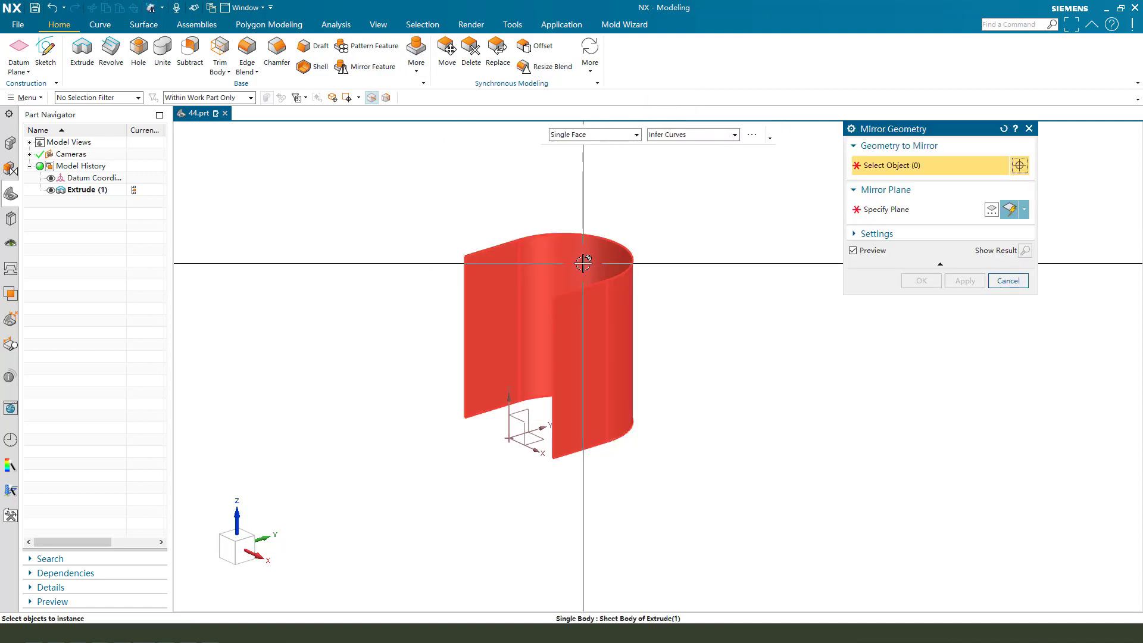
- Mirror the extruded sheet across a point-and-direction plane to form a closed cylindrical shape
left_click(539, 350)
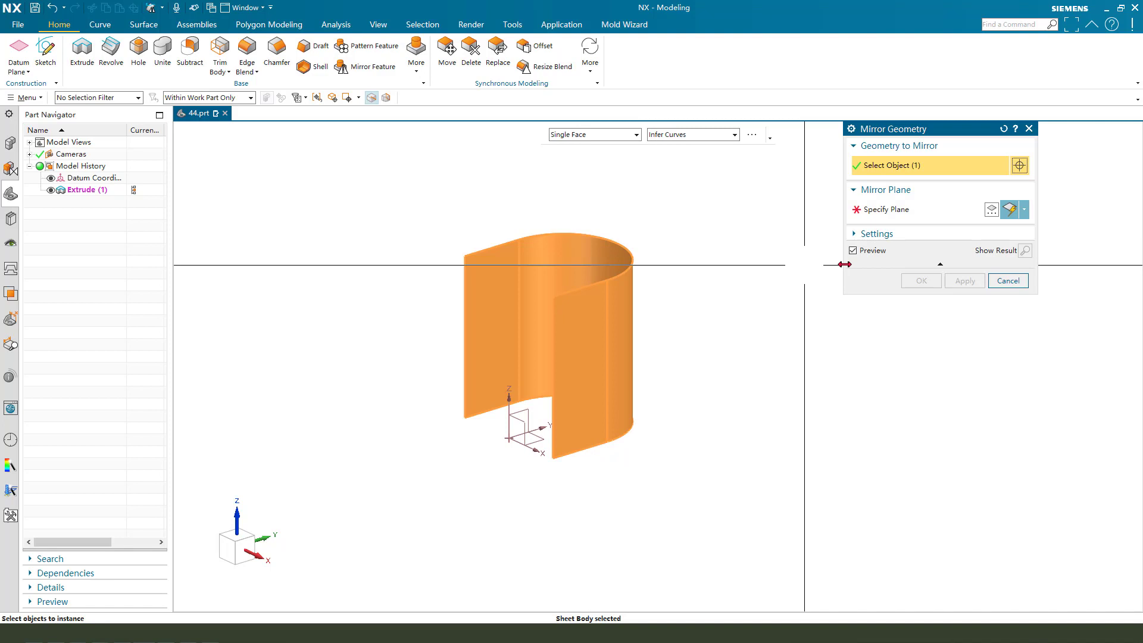
left_click(886, 210)
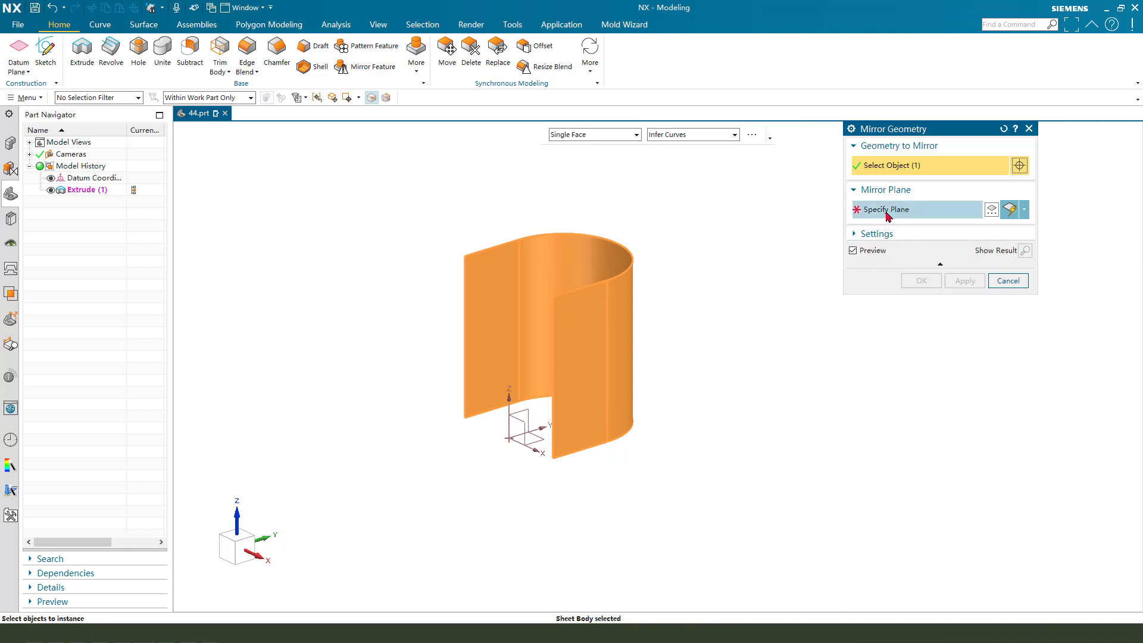
left_click(884, 210)
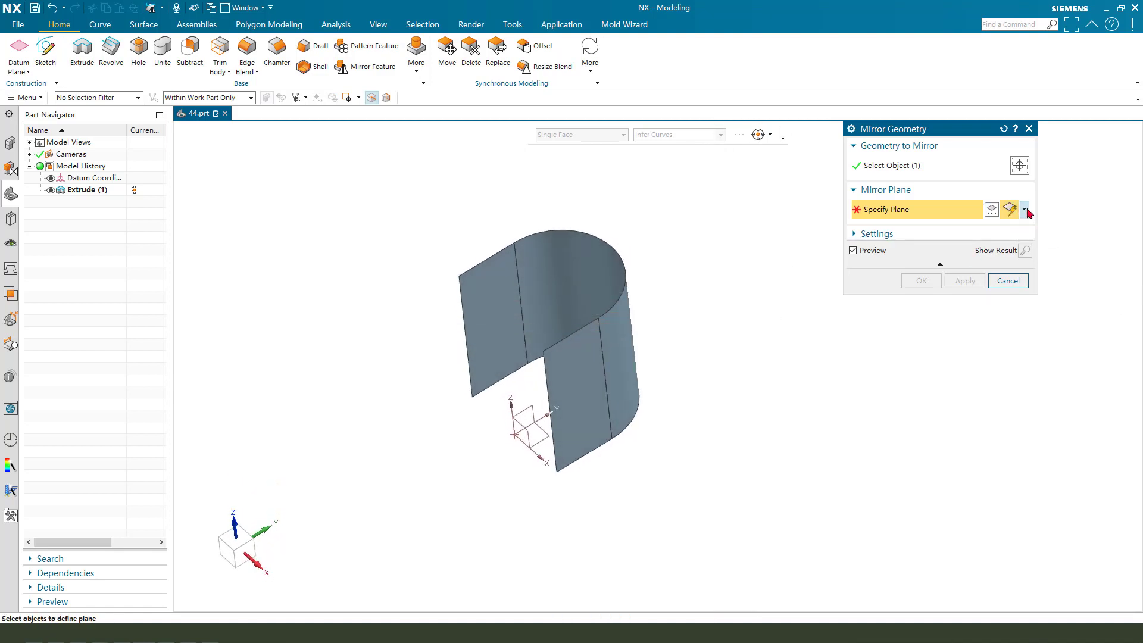
left_click(1024, 210)
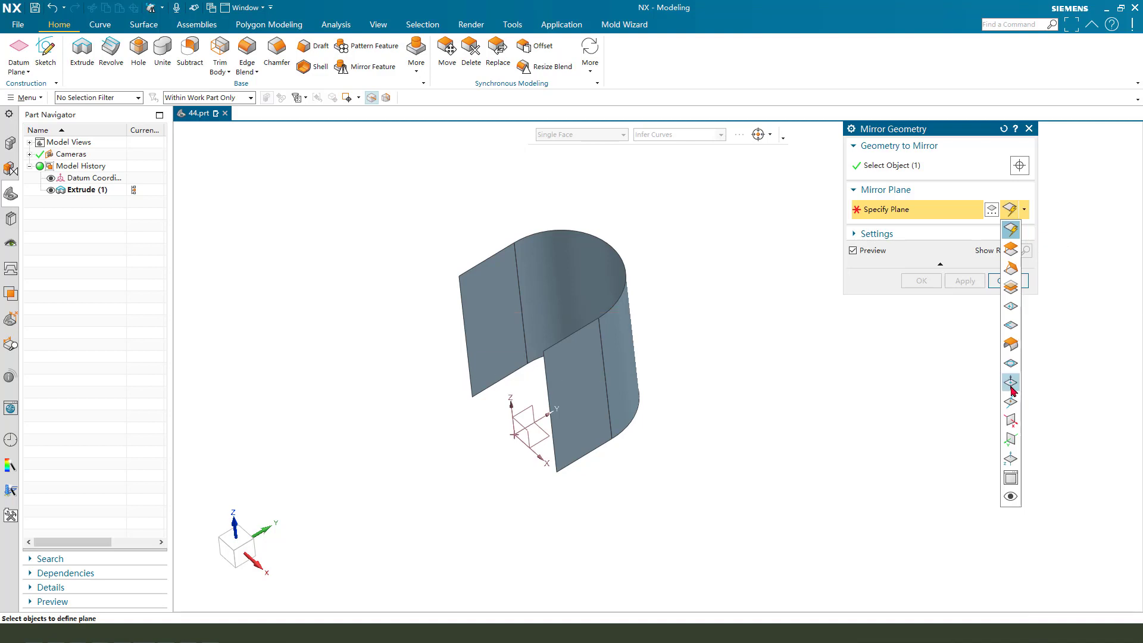
left_click(1012, 384)
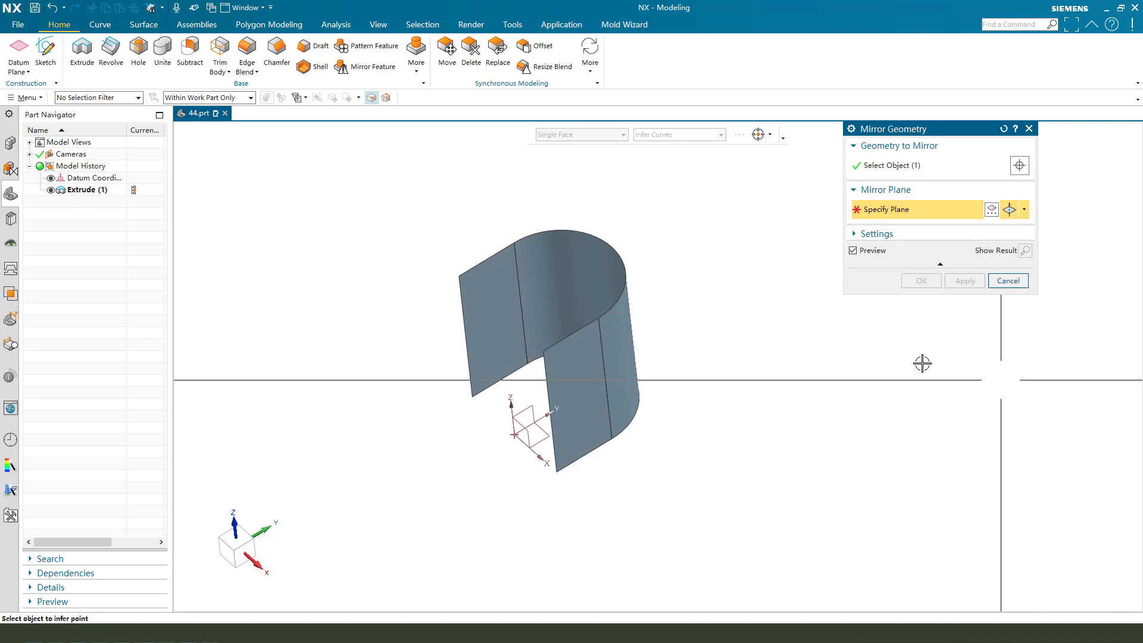
mouse_move(608, 250)
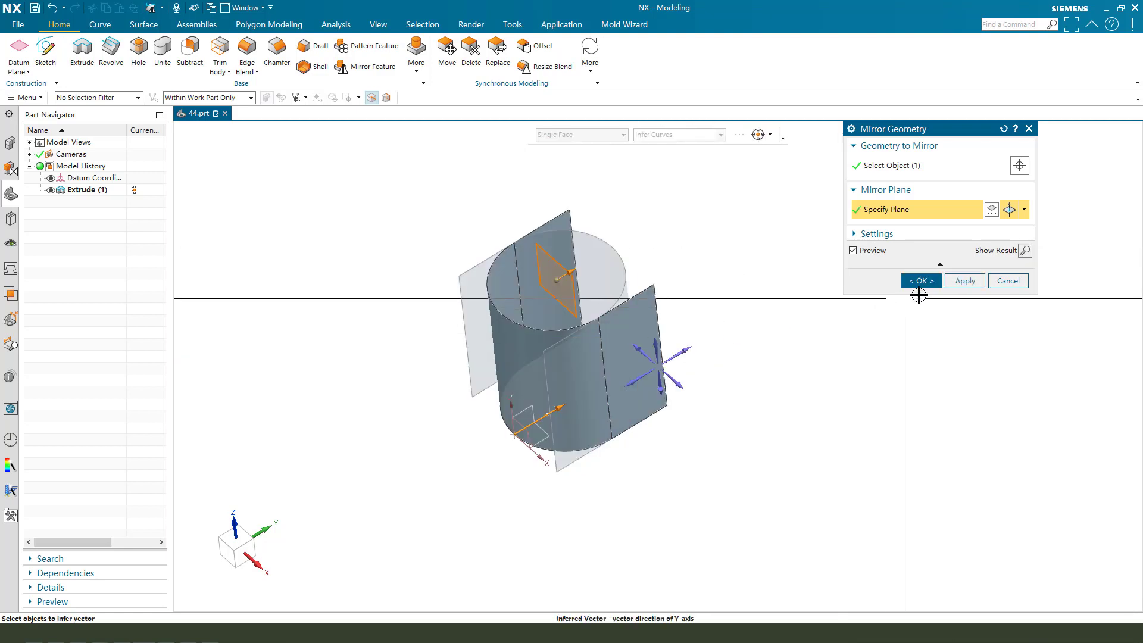
left_click(920, 281)
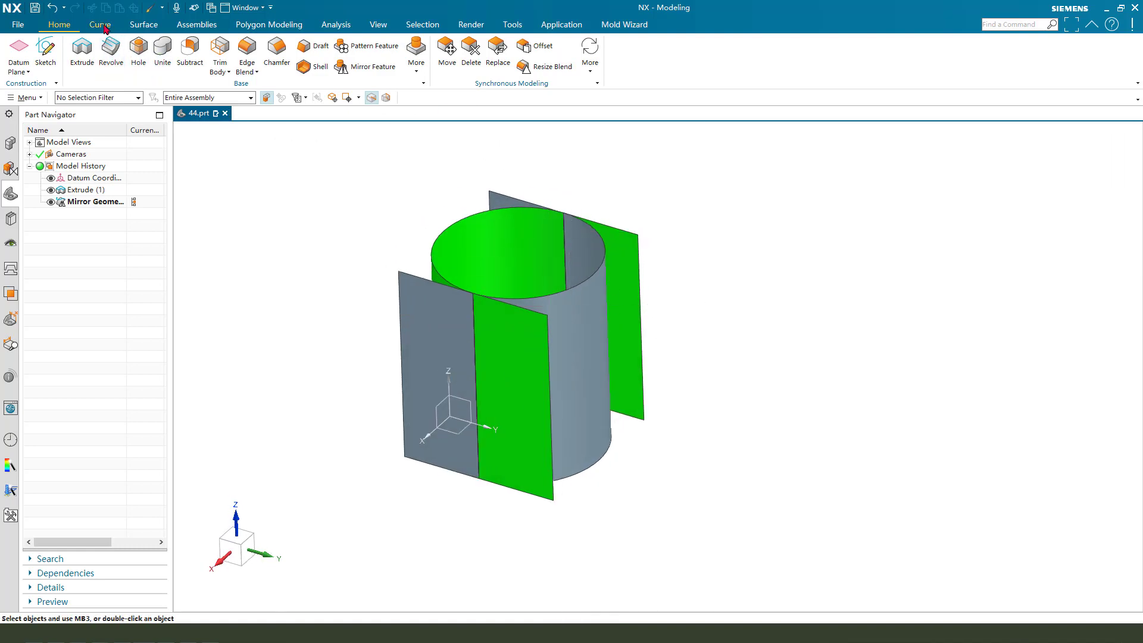
- Apply Curve Length to the top tangent edge chain, then select the mirrored sheet's edge chain
left_click(101, 24)
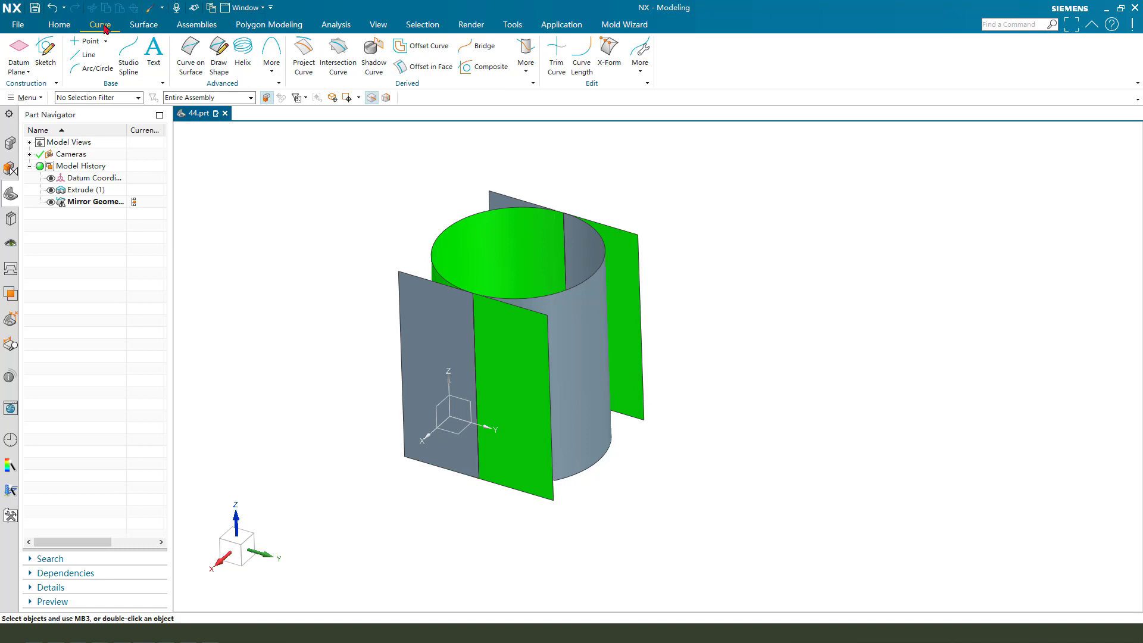
mouse_move(100, 30)
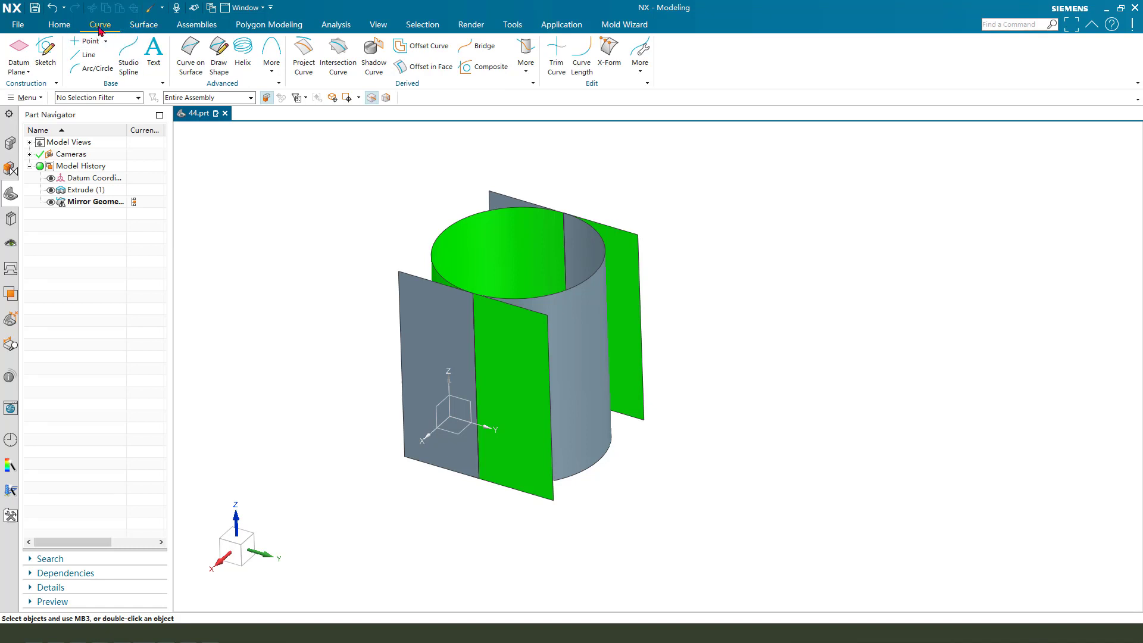
mouse_move(581, 55)
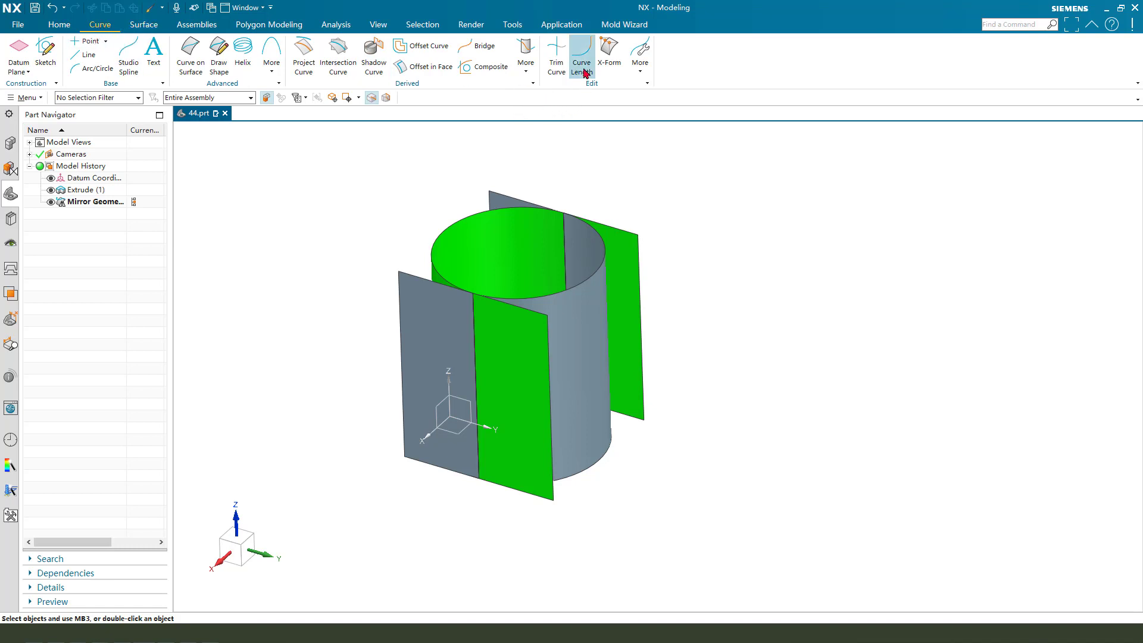
left_click(581, 55)
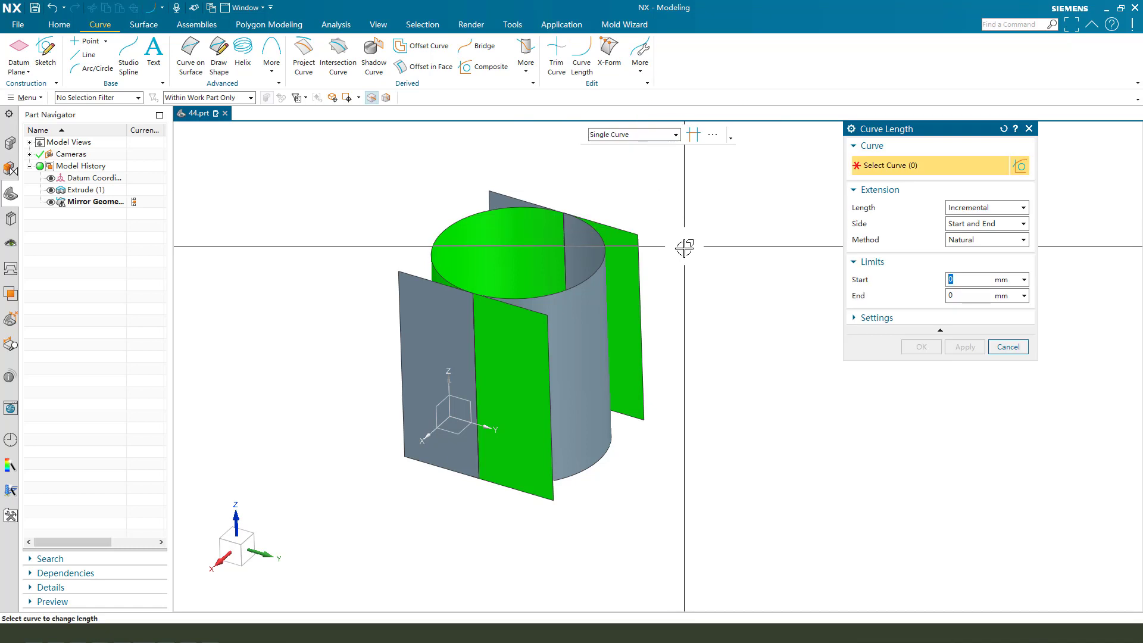
left_click(632, 134)
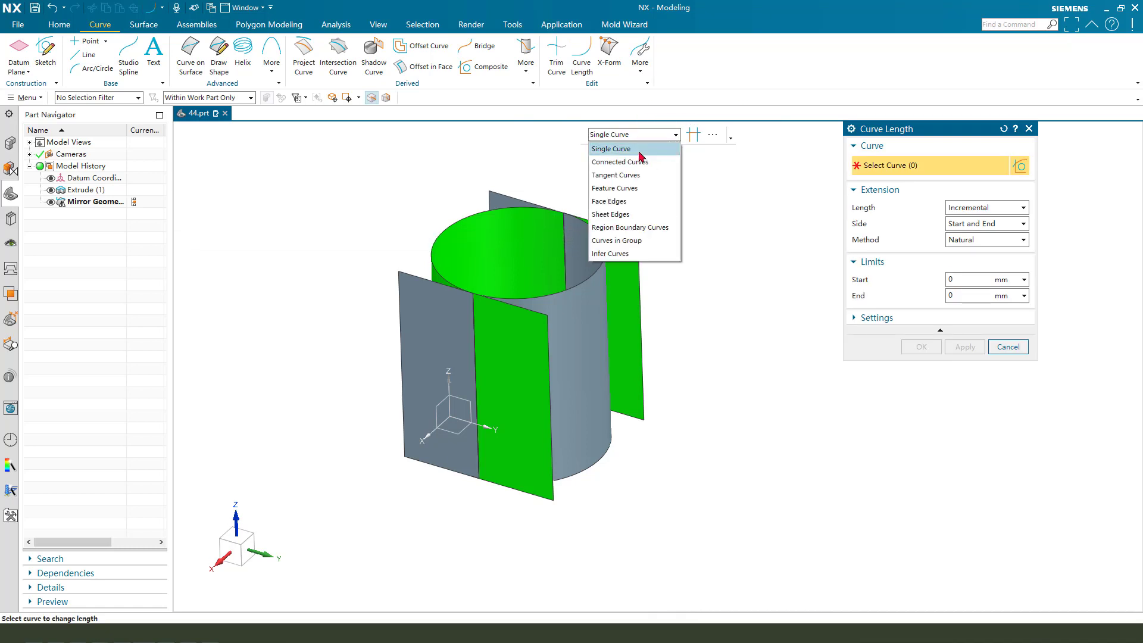
left_click(614, 175)
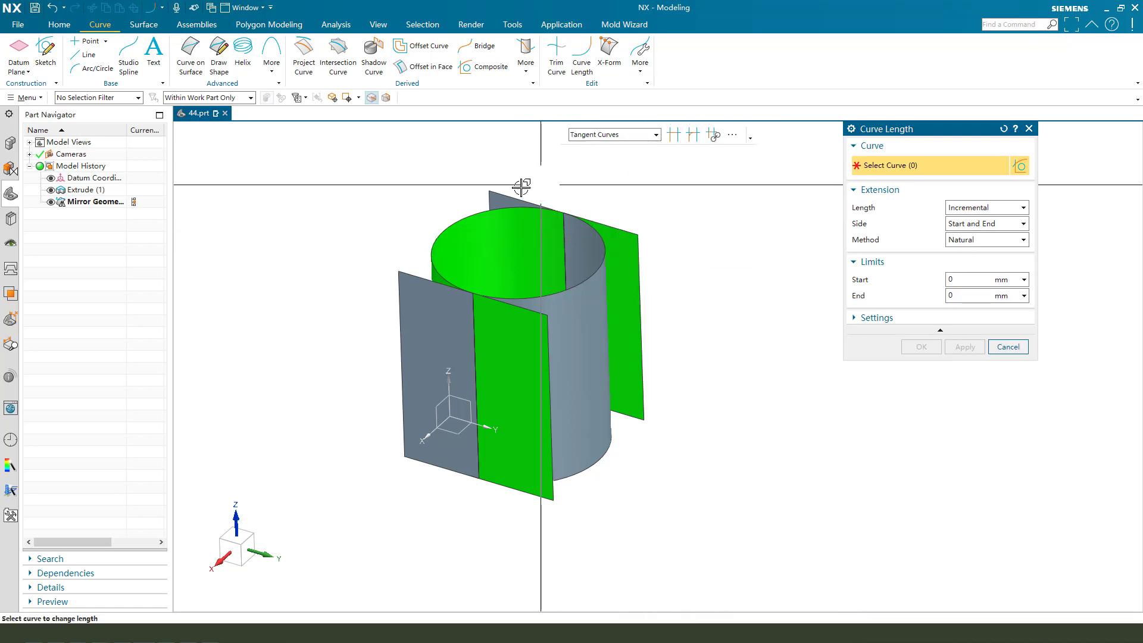
left_click(520, 190)
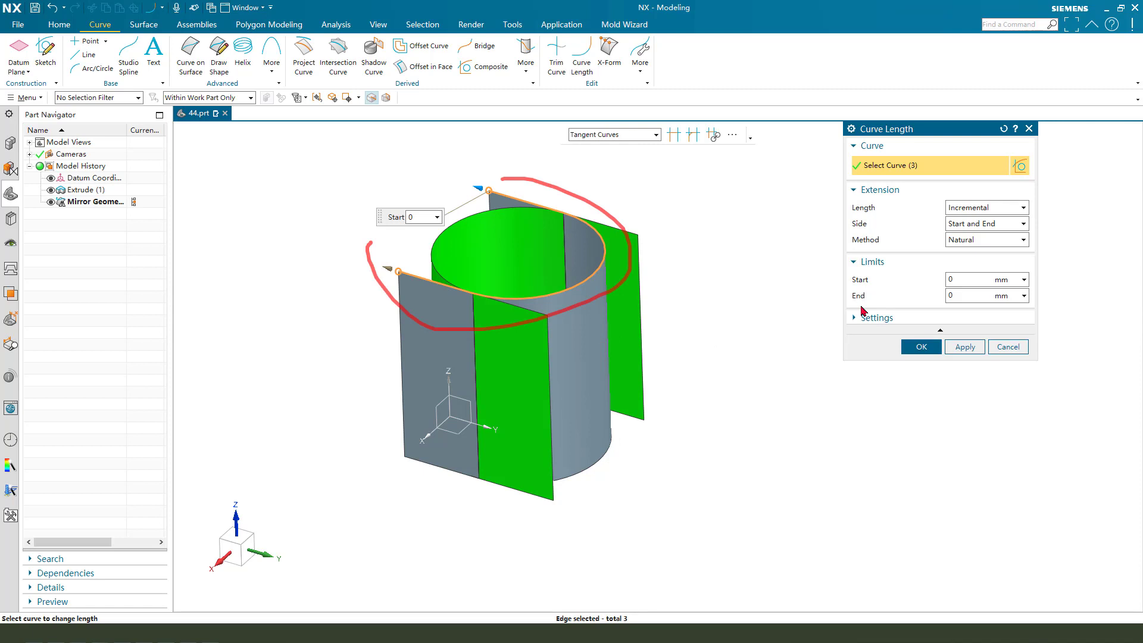
left_click(964, 346)
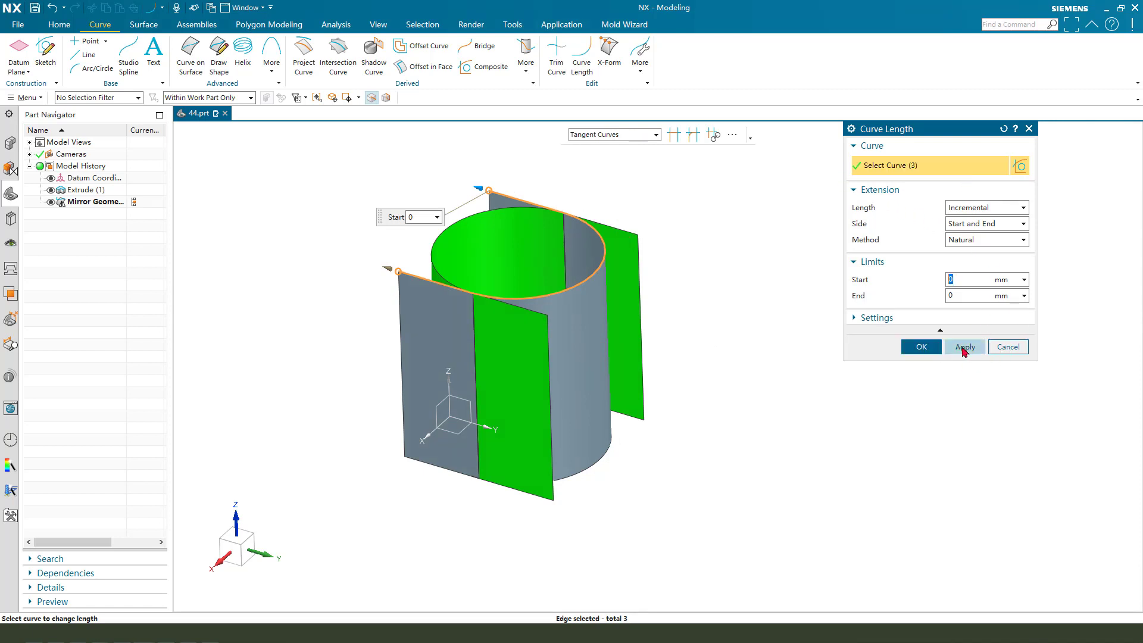
left_click(964, 347)
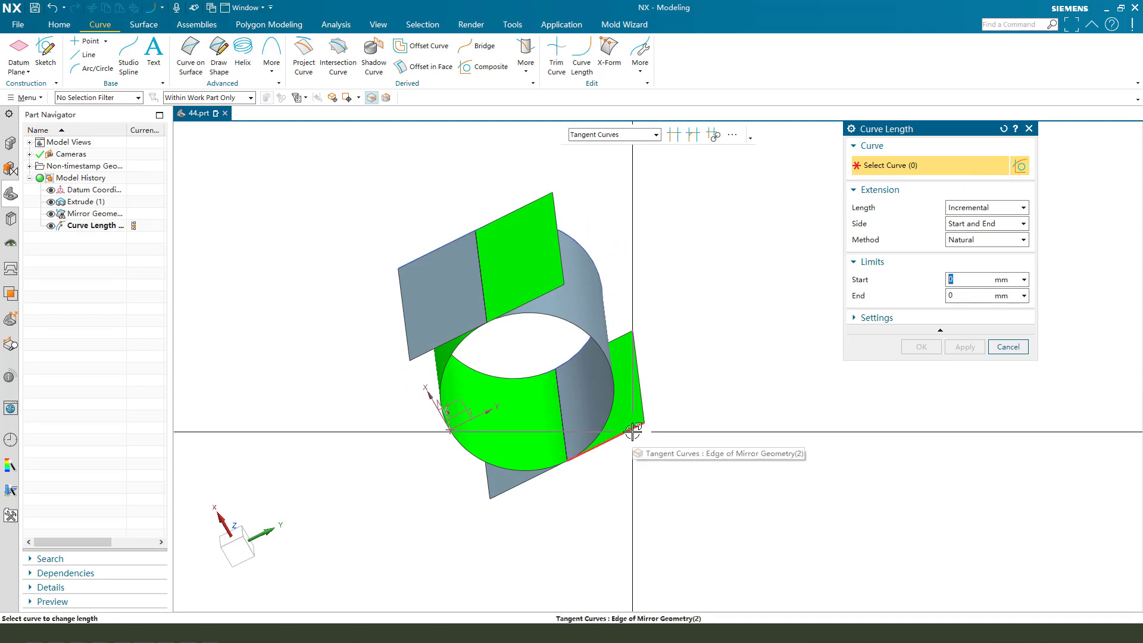
left_click(635, 430)
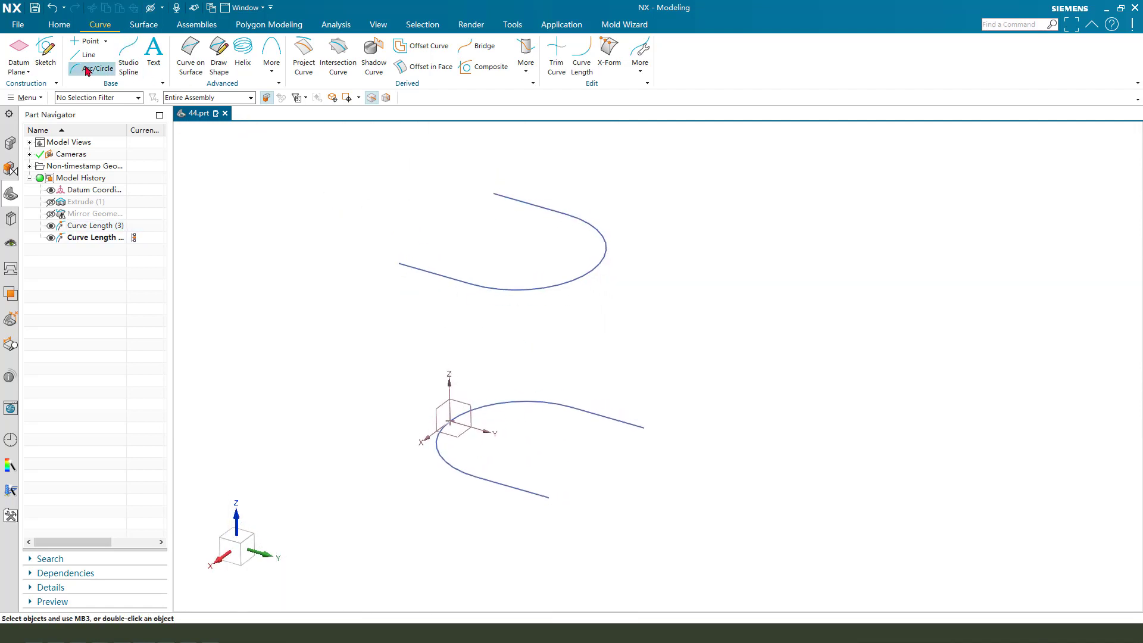
- Create three straight lines, Line (5) to Line (7), joining the upper and lower arc endpoints
left_click(88, 55)
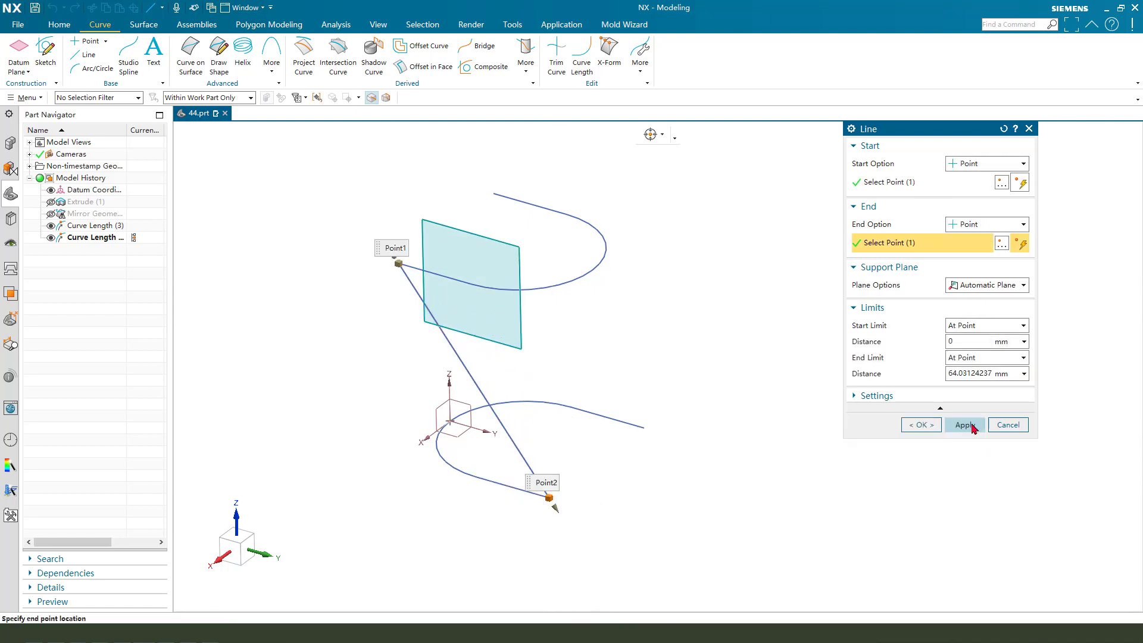
left_click(964, 425)
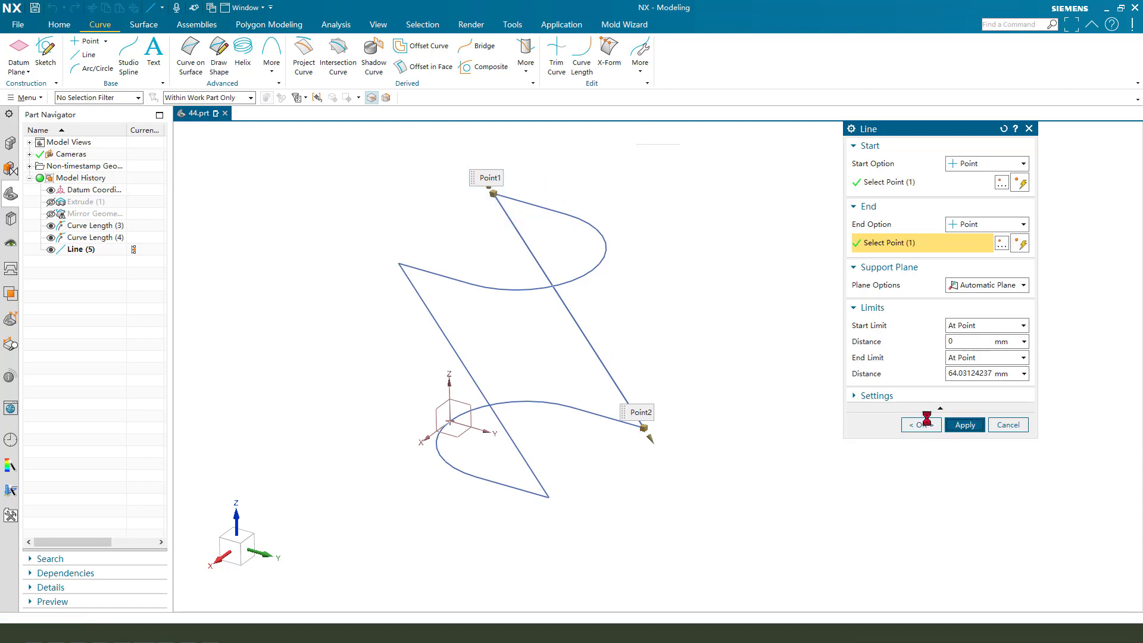
left_click(964, 425)
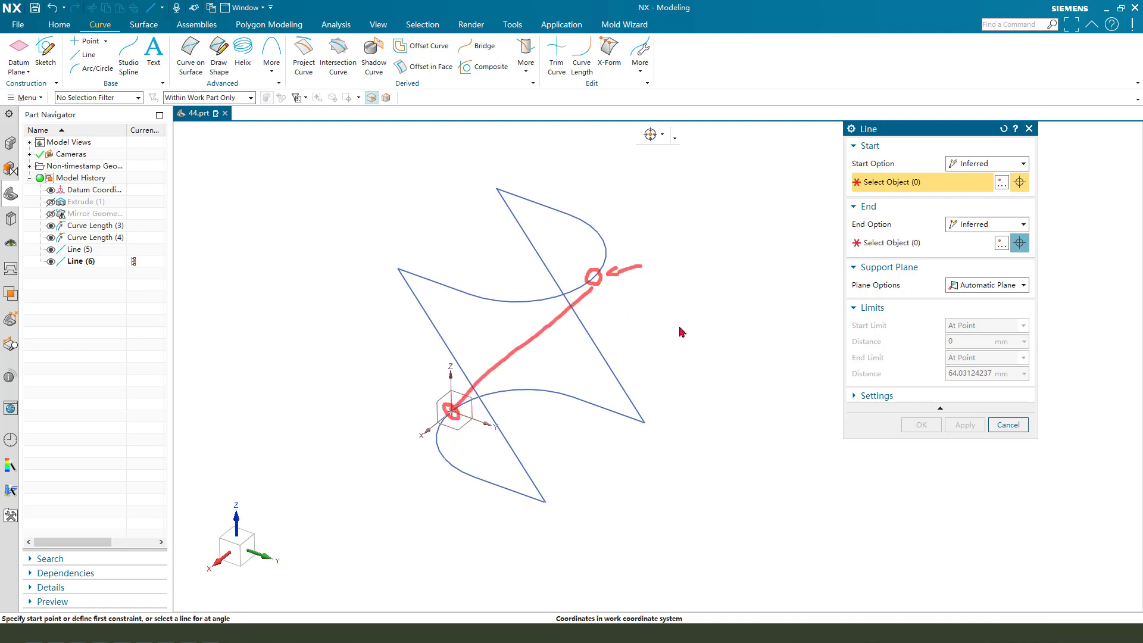
mouse_move(593, 281)
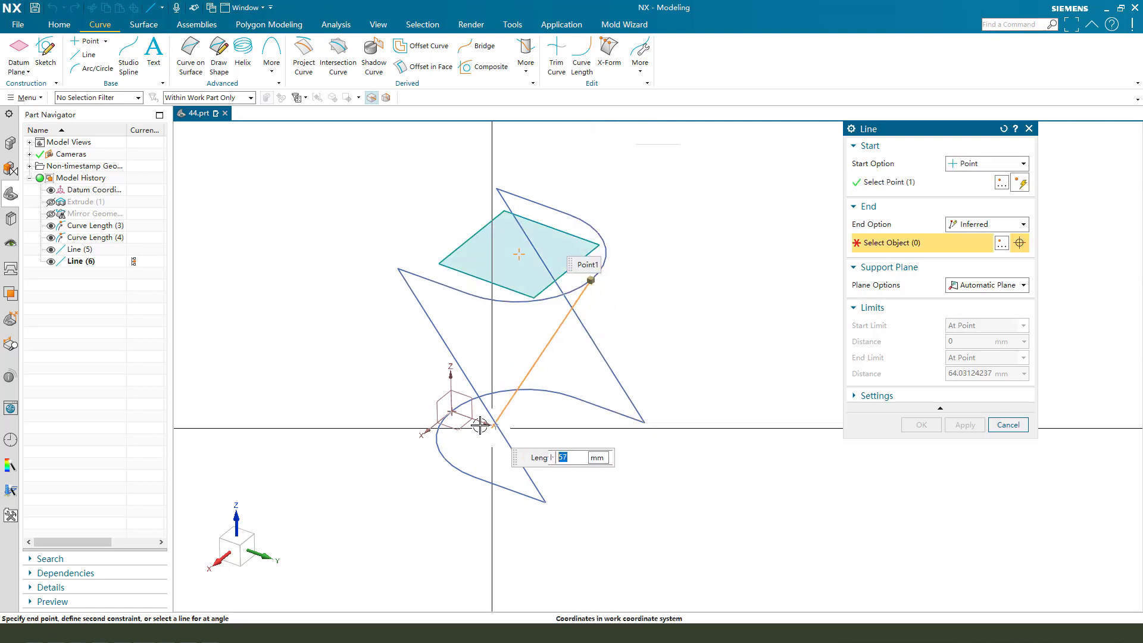
left_click(445, 419)
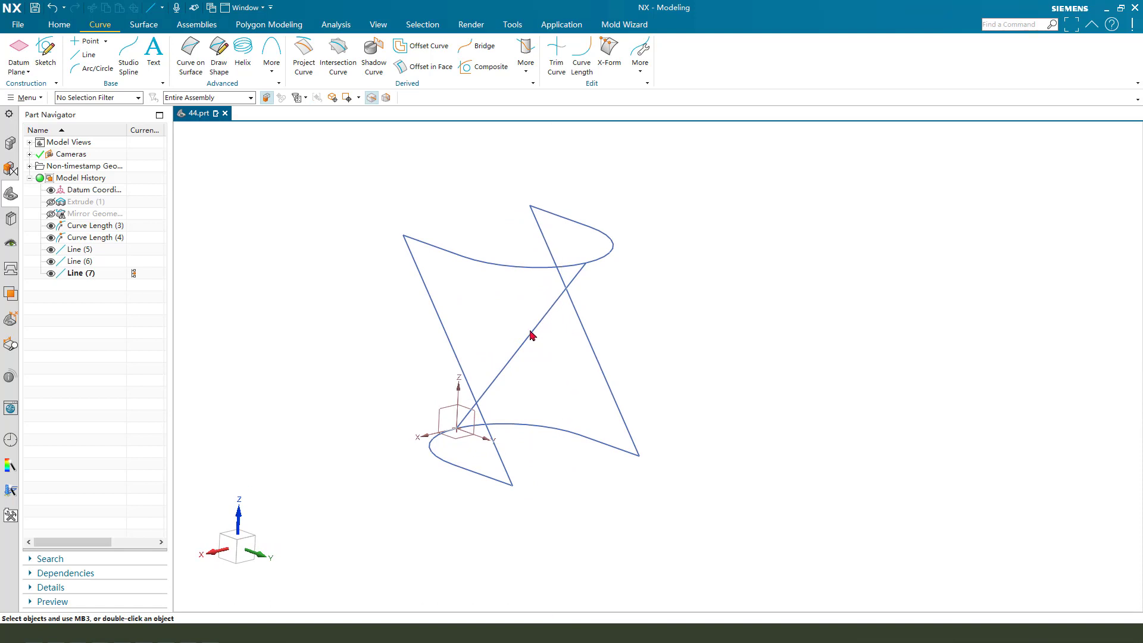
- Create Line (8) from the midpoint of Line(6) across to the other connecting line's midpoint
left_click_drag(532, 335, 596, 360)
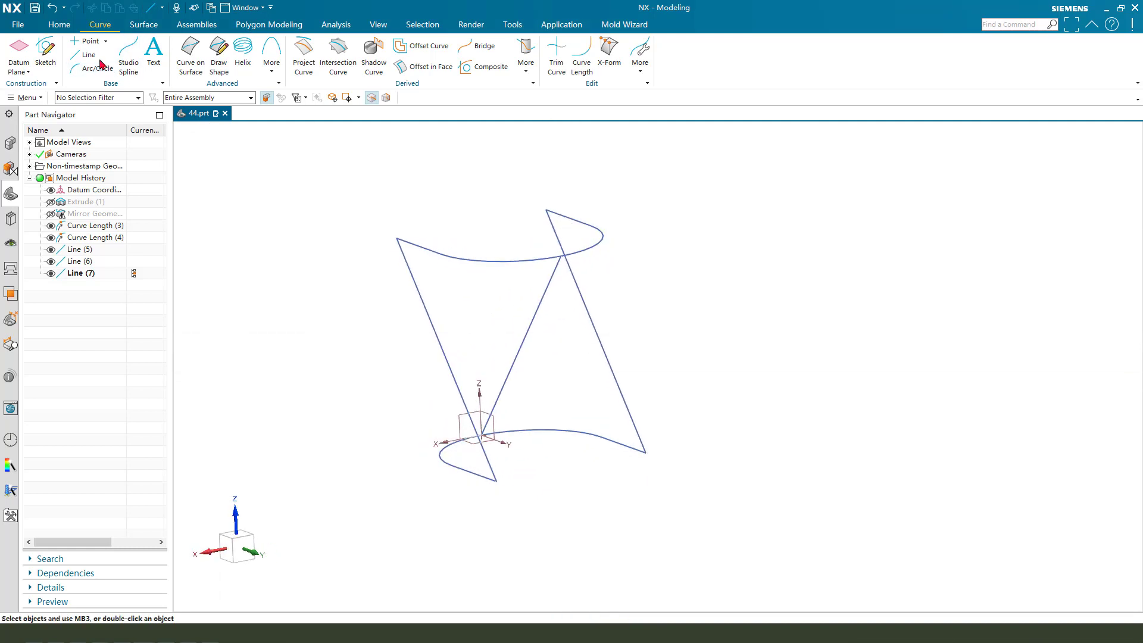
left_click(90, 54)
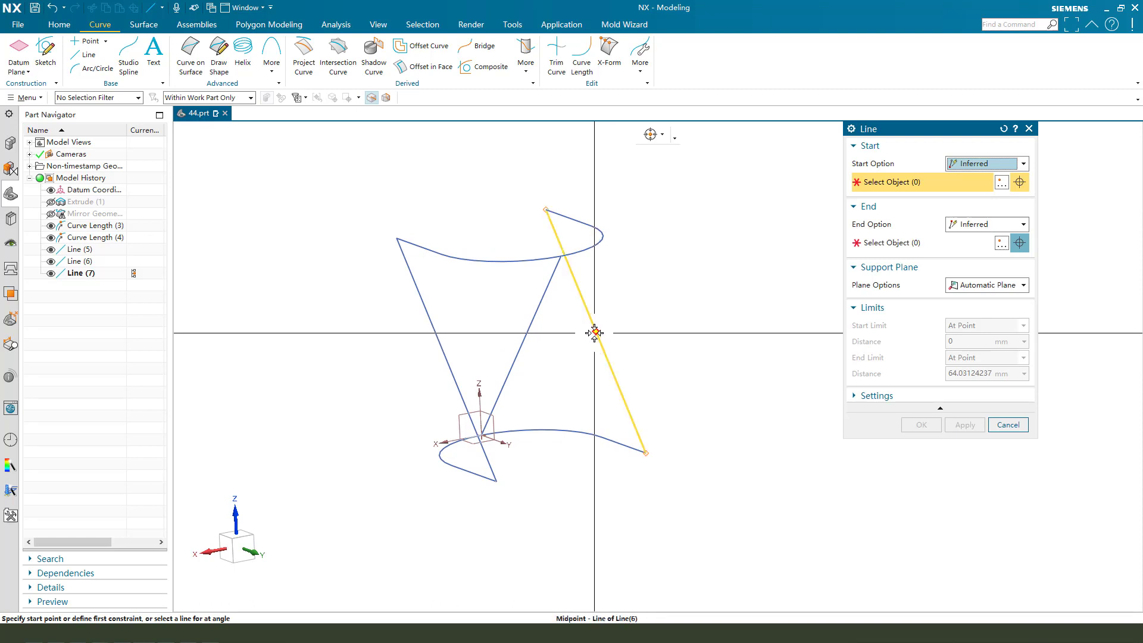
left_click(594, 334)
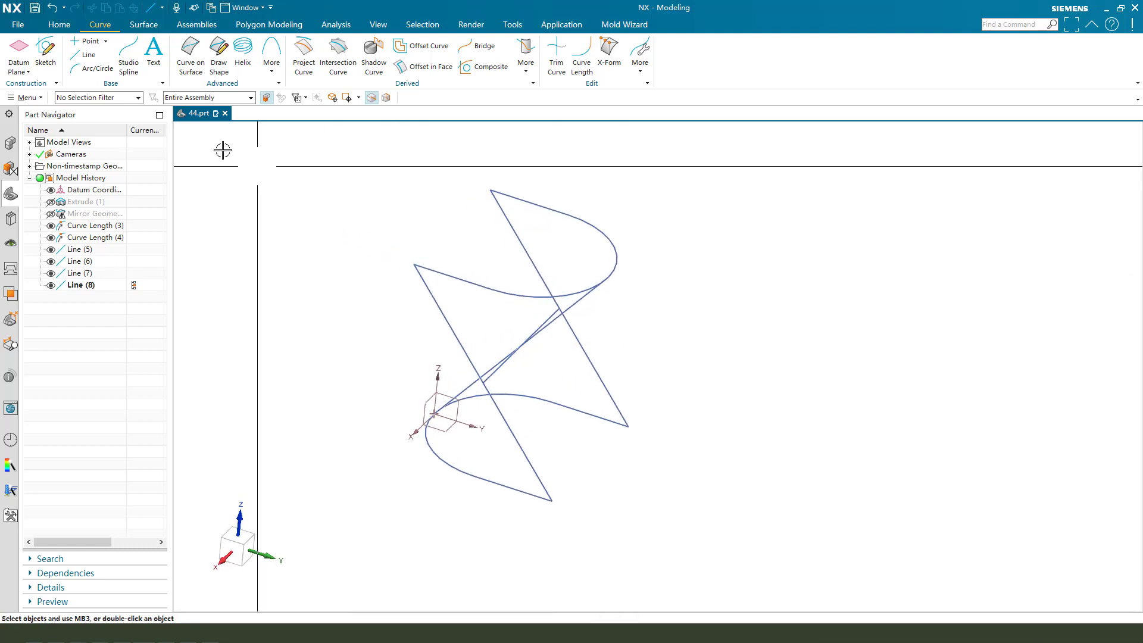
- Start Through Curve Mesh with G0 applied to all edges and pick the upper arc as first primary curve
left_click(144, 24)
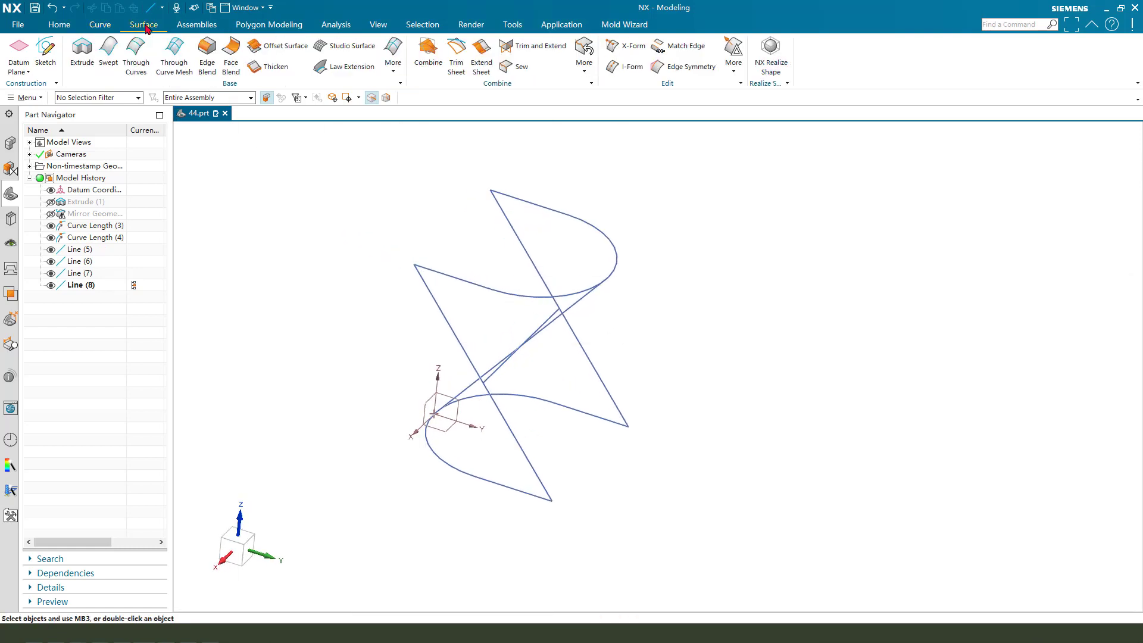
mouse_move(173, 55)
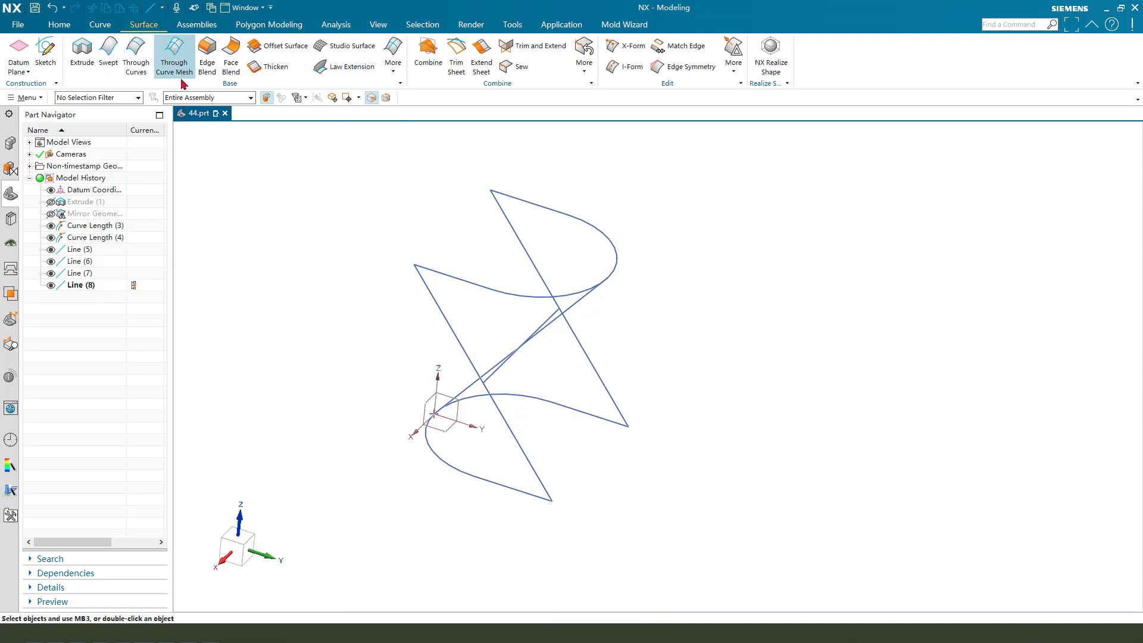
mouse_move(173, 53)
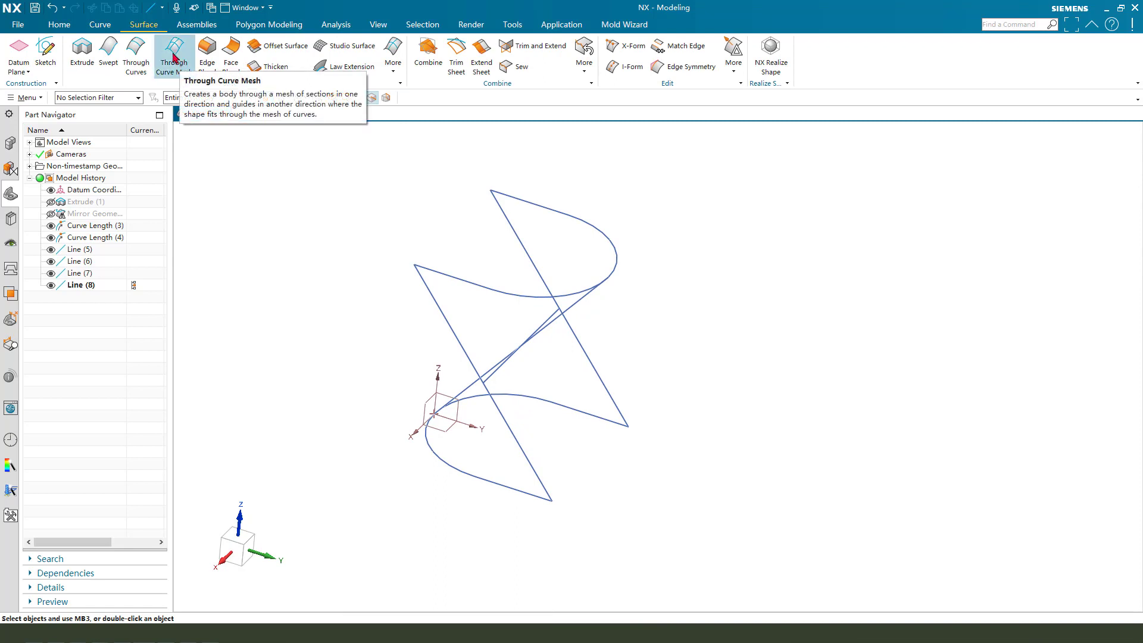
left_click(174, 55)
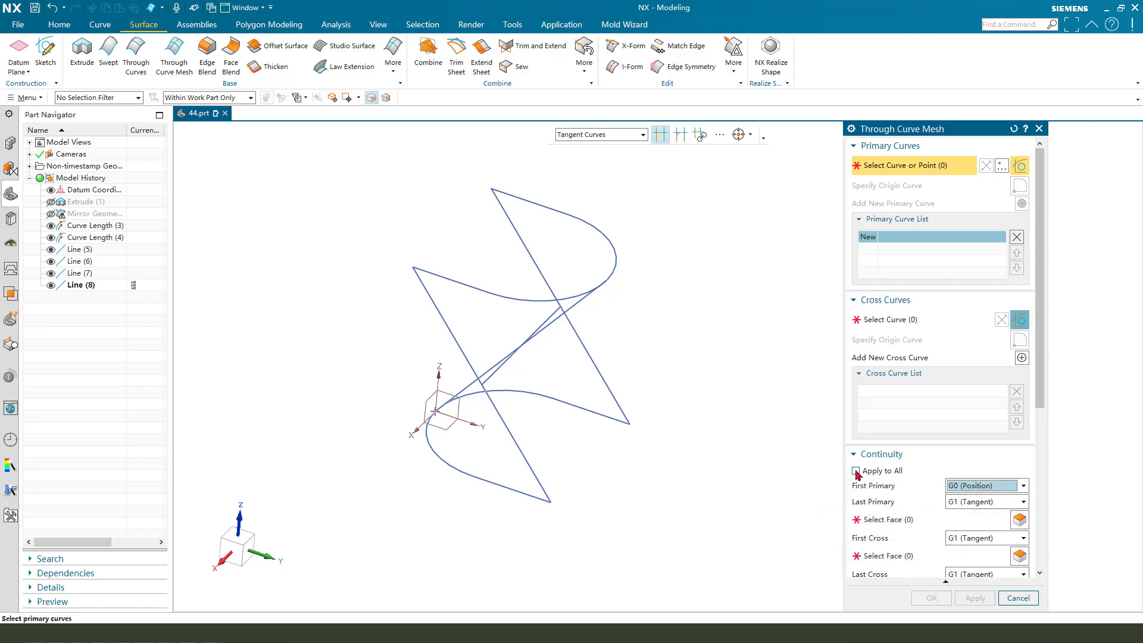
left_click(857, 471)
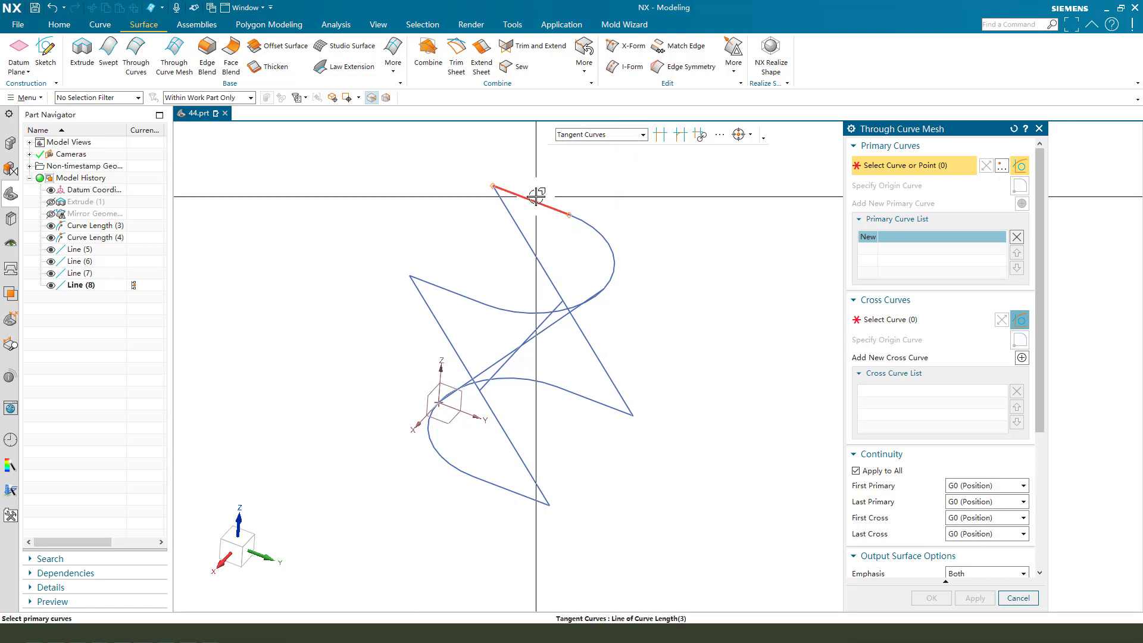
left_click(605, 289)
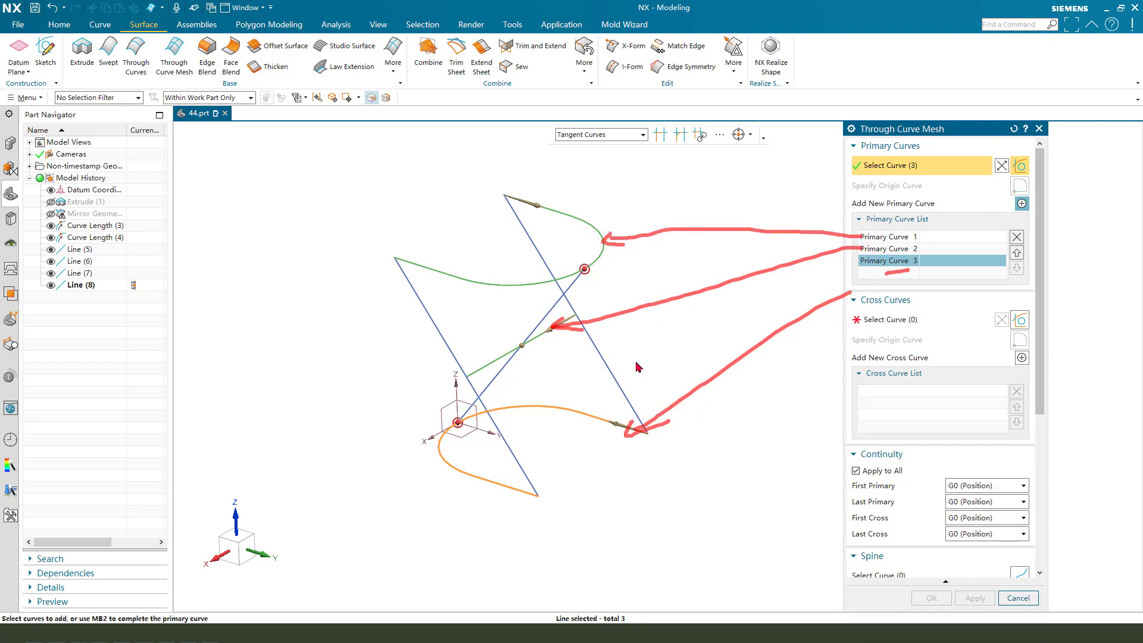
- Select the three connecting lines as cross curves and create the twisted mesh surface
left_click(890, 320)
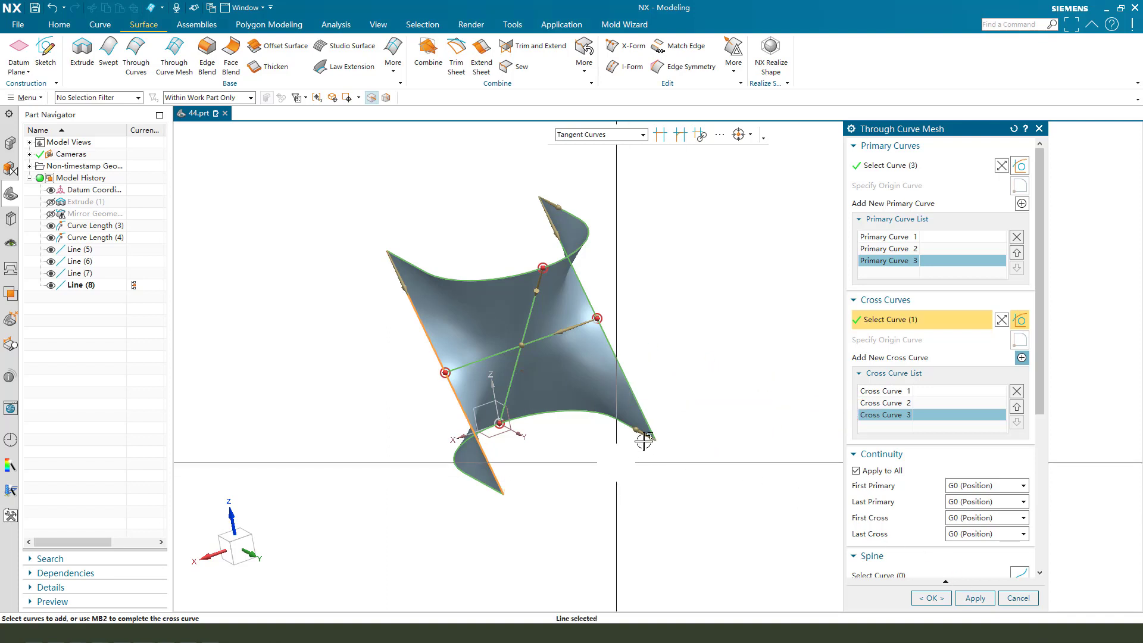
left_click(930, 598)
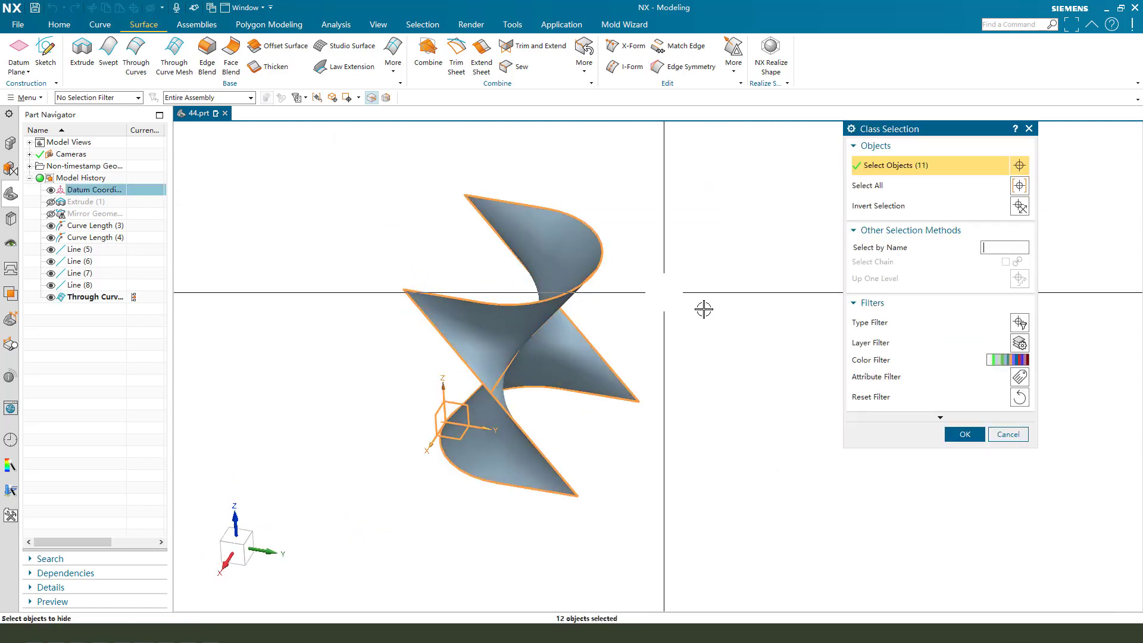
- Hide the construction curves and datum, then thicken the surface with offsets 0.5 and -0.5
left_click(964, 434)
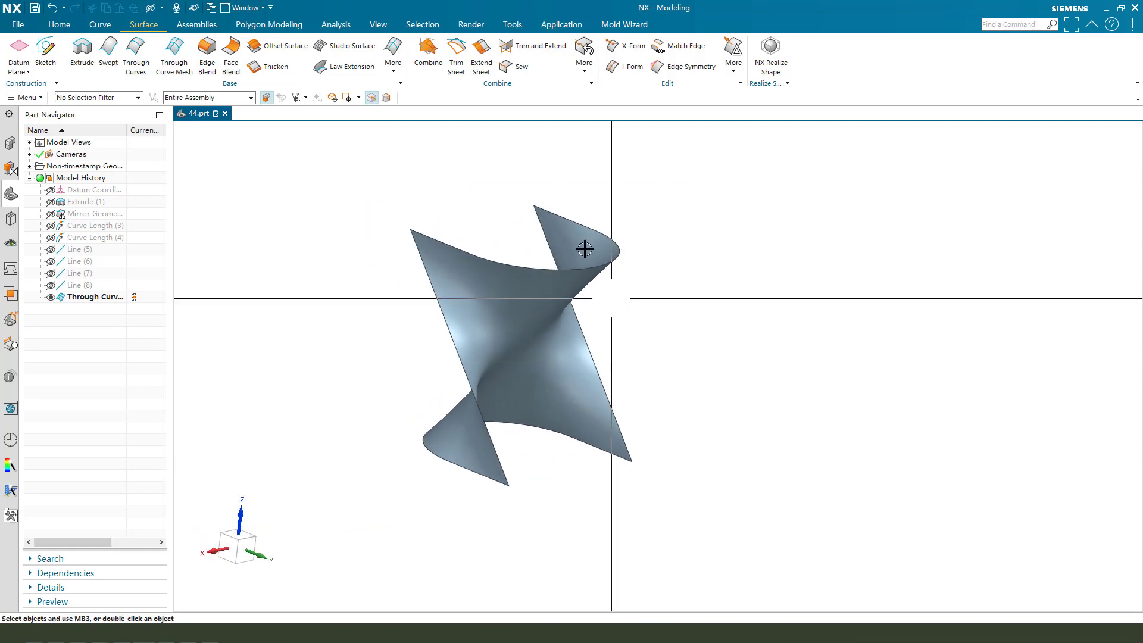
left_click(274, 66)
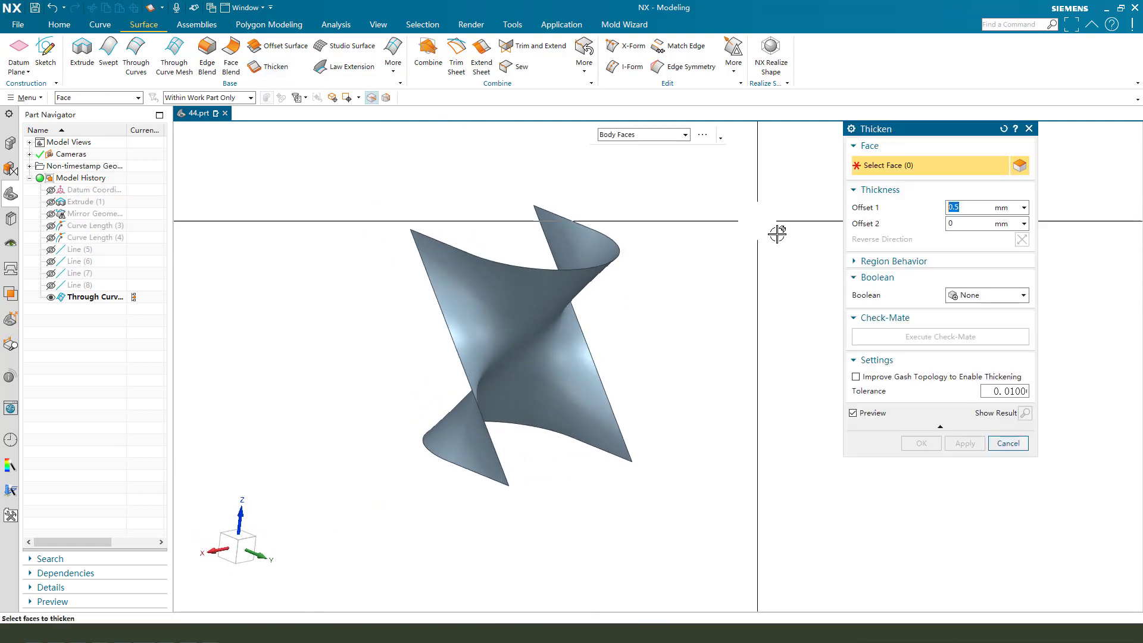
left_click(977, 224)
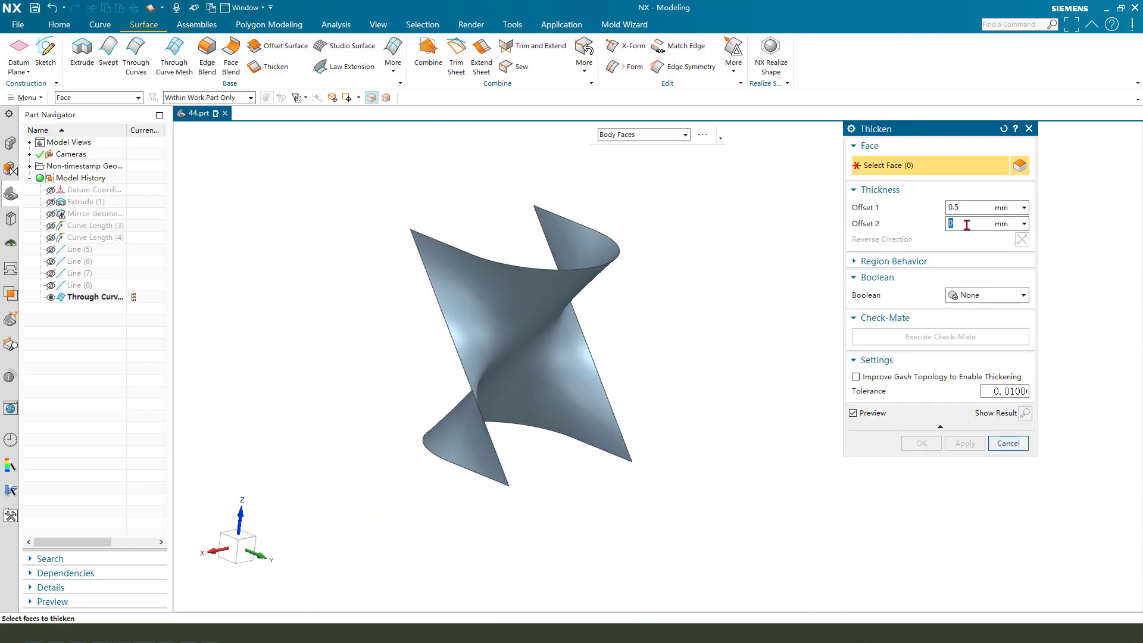
type("-0.5")
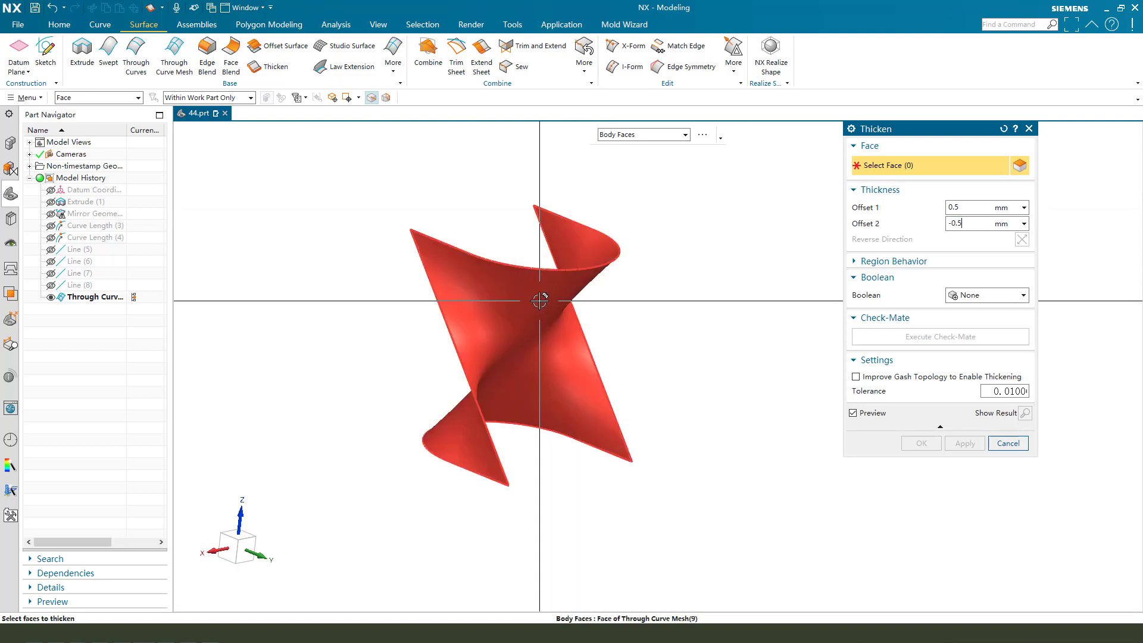
left_click(921, 443)
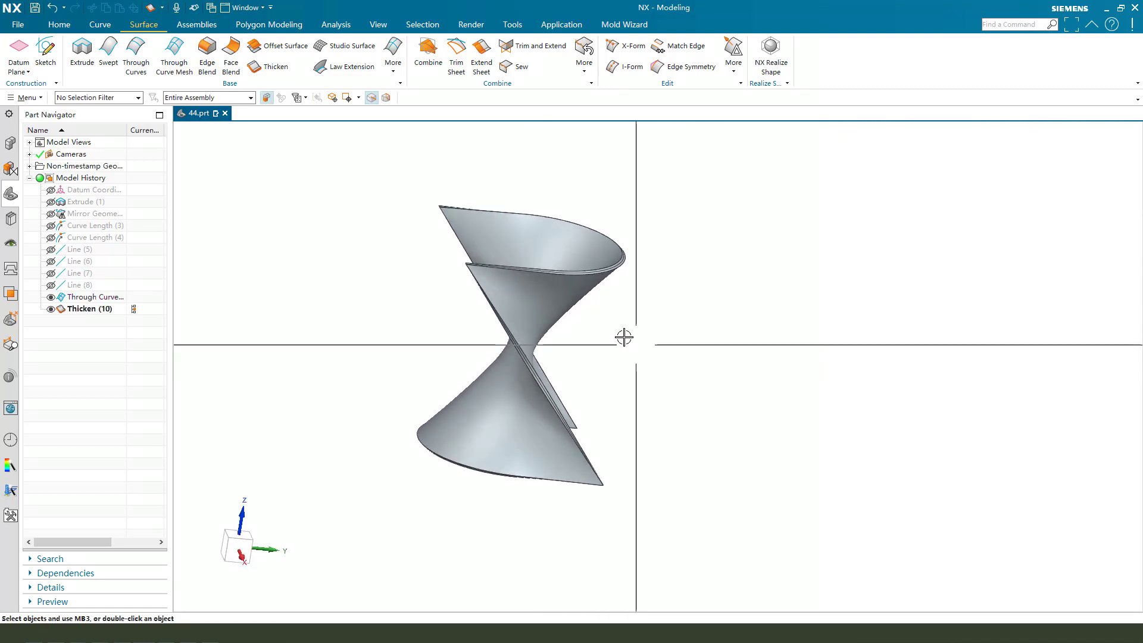
- Round the four tip edges of the thickened body with a 1 mm edge blend
left_click(58, 24)
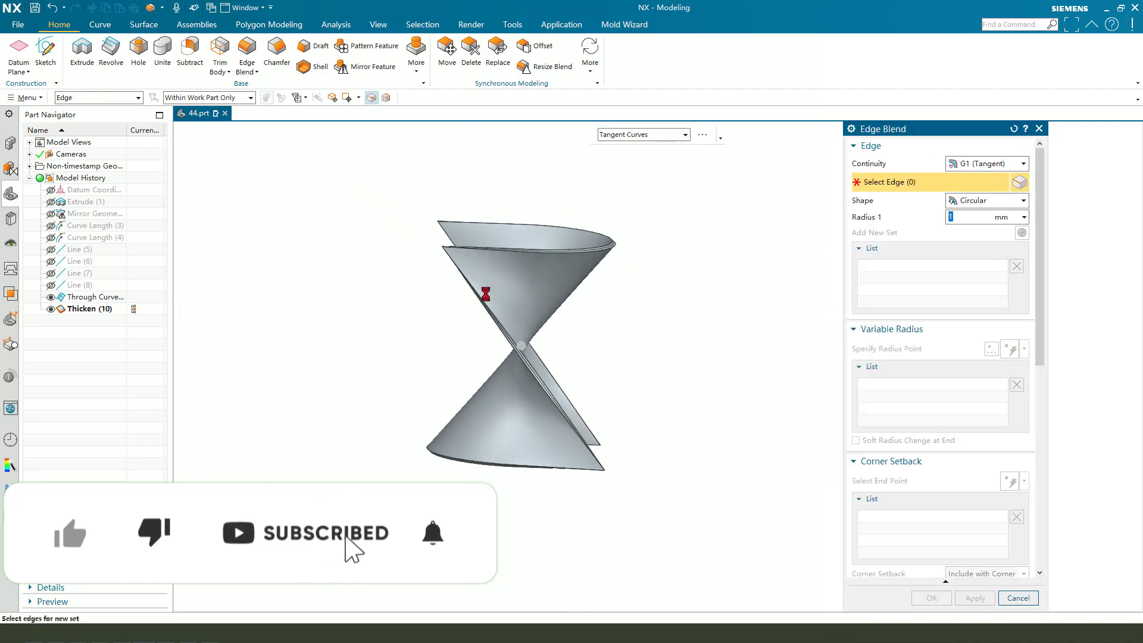
left_click(437, 237)
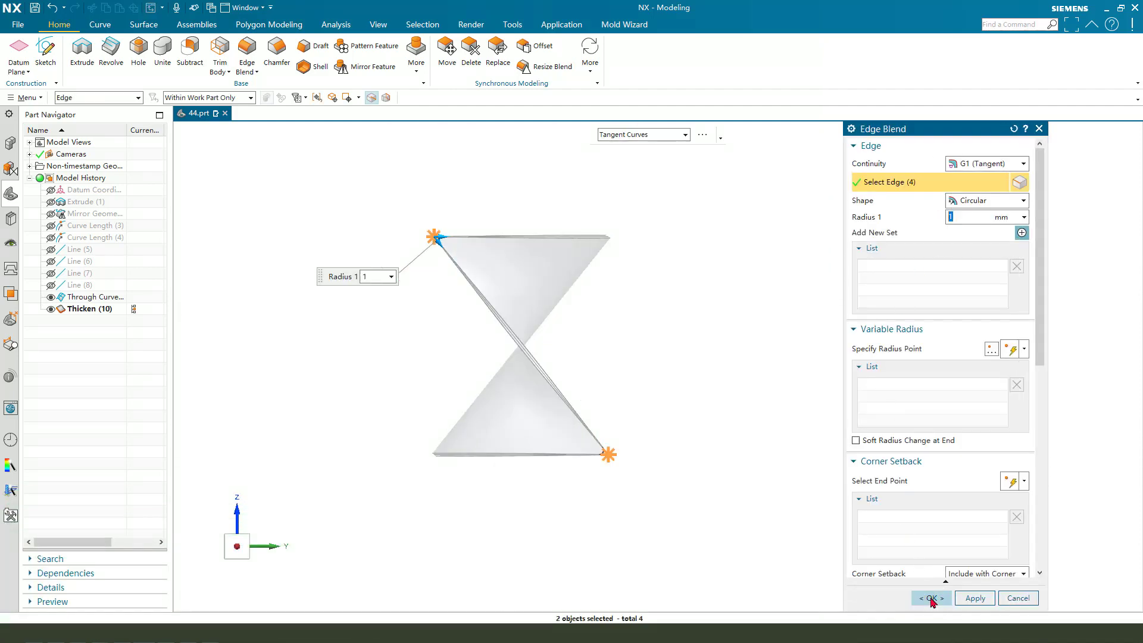
left_click(929, 598)
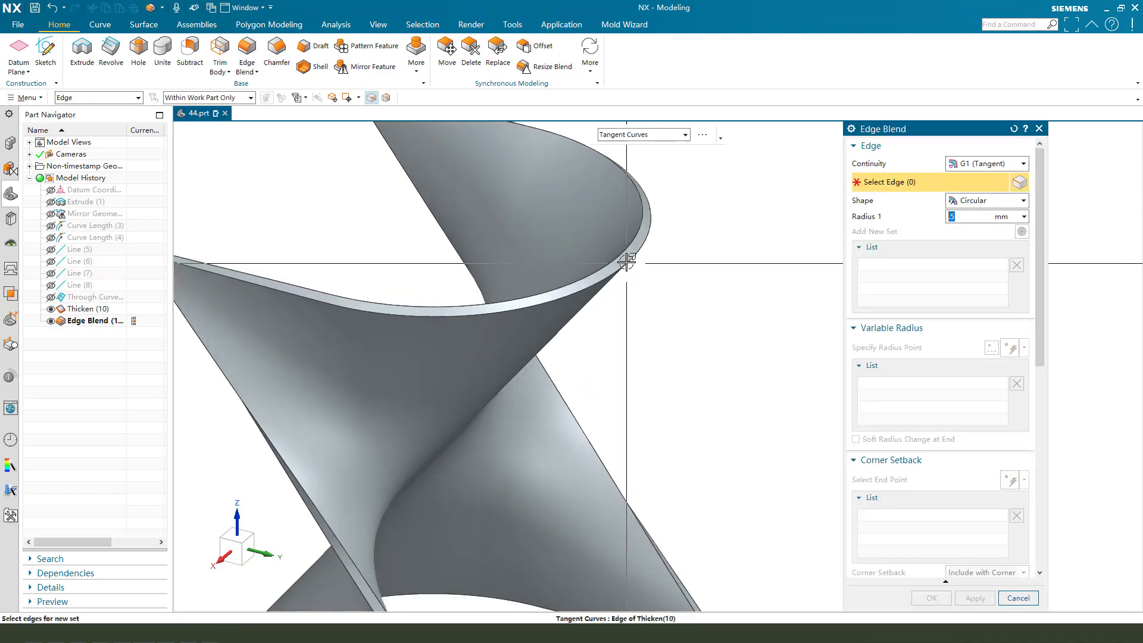
- Round the thin rim edges with a 0.5 mm edge blend
left_click(627, 263)
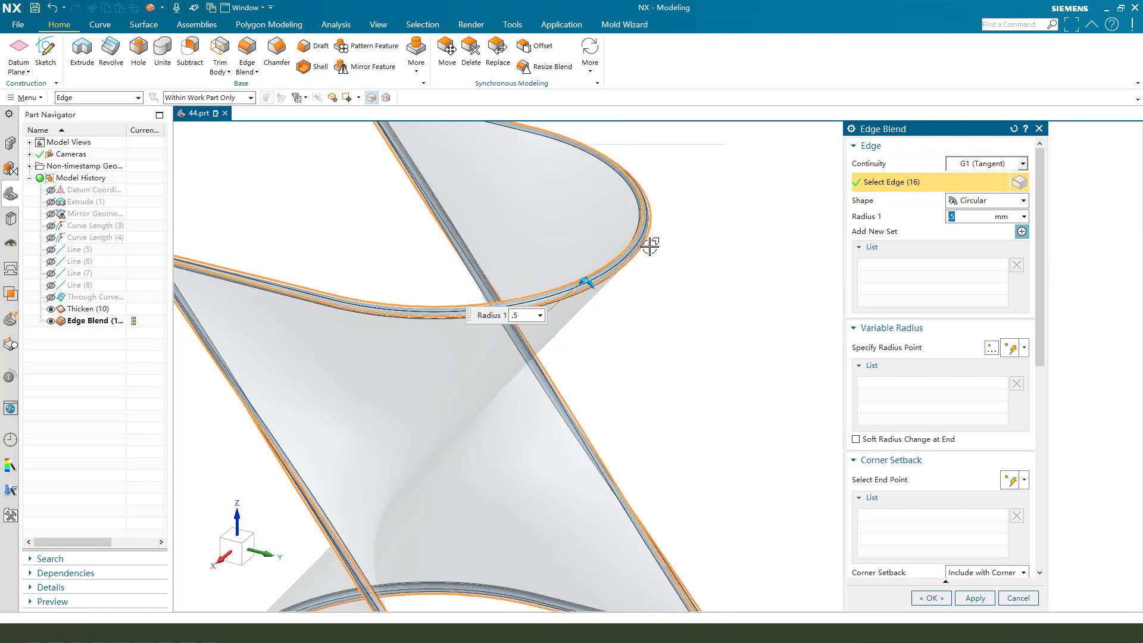
left_click(930, 598)
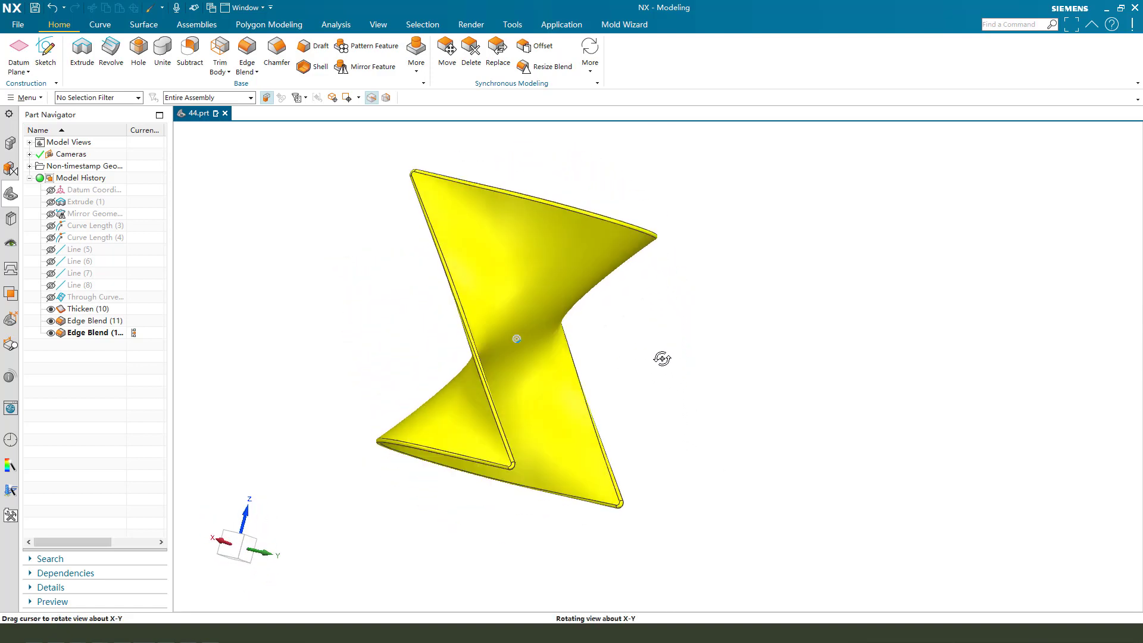
left_click_drag(662, 357, 455, 410)
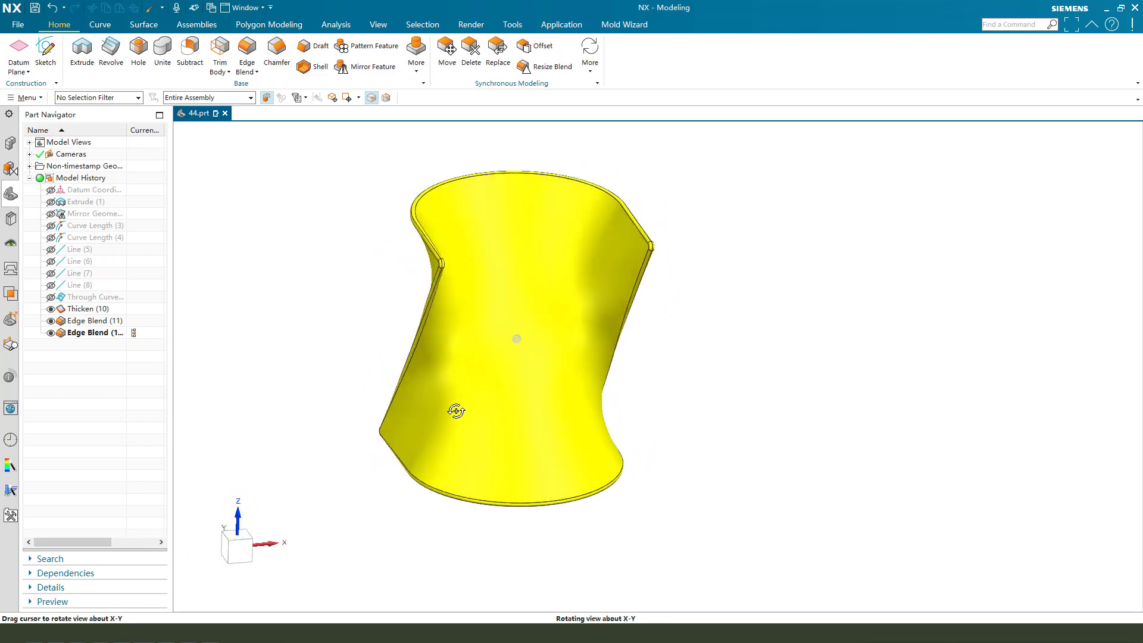
left_click_drag(455, 412, 642, 558)
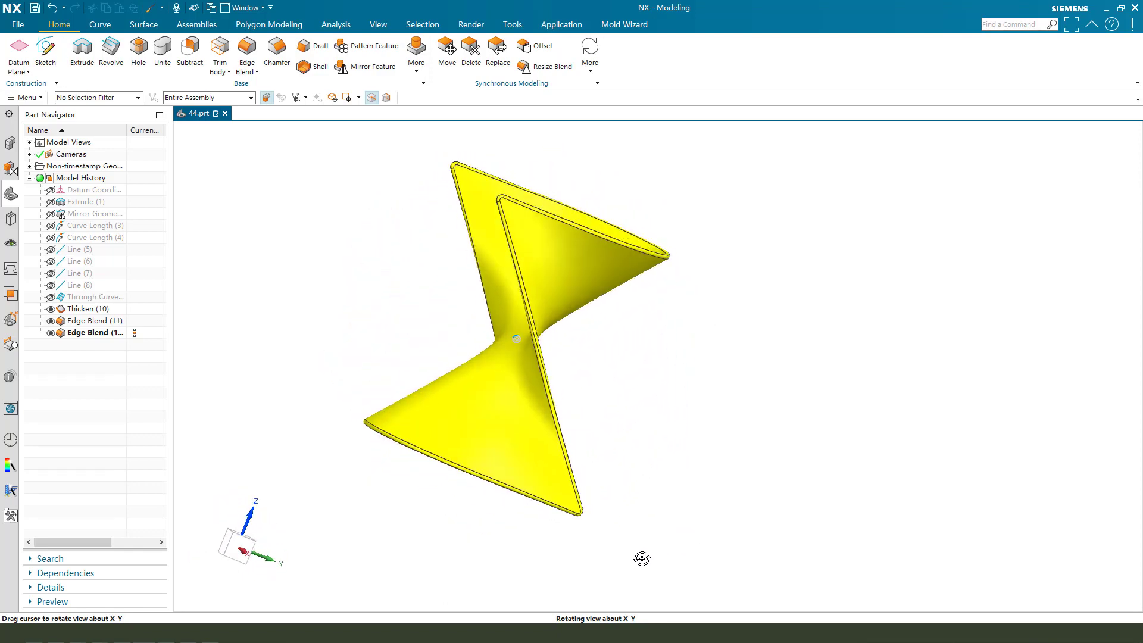
left_click_drag(642, 558, 605, 477)
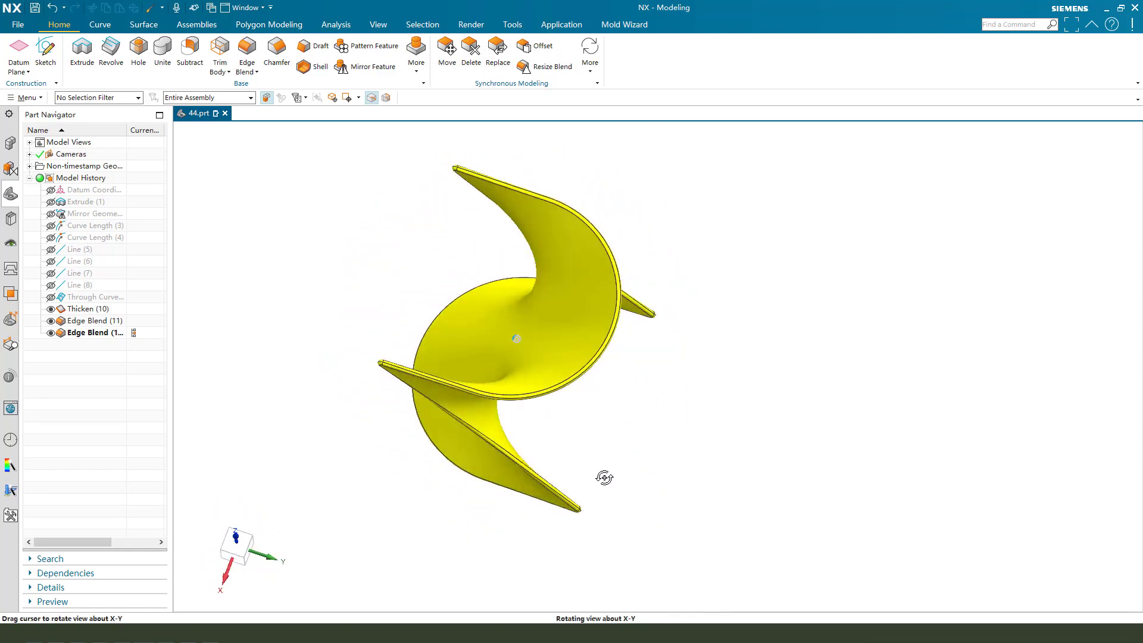